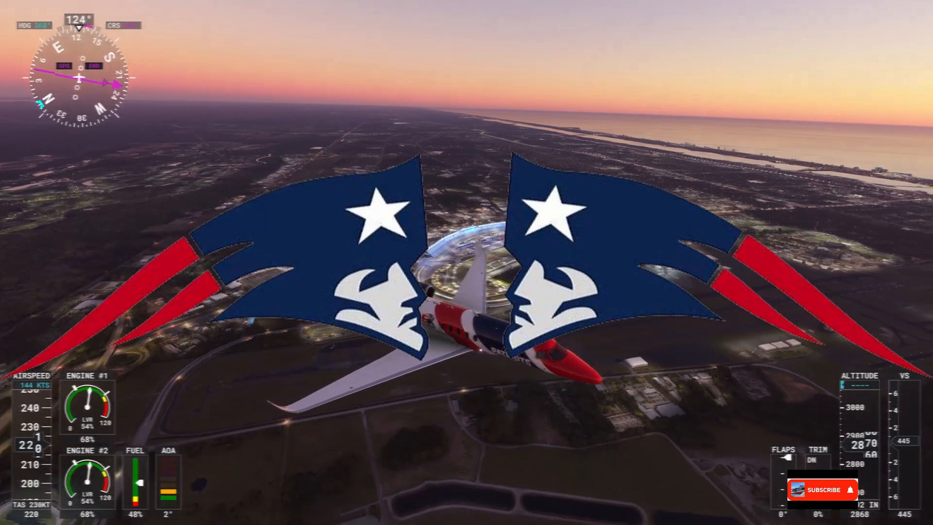
Pause the flight with the jet parked on the St. Maarten apron, options bar showing
{"action": "left_click", "coordinate": [827, 489]}
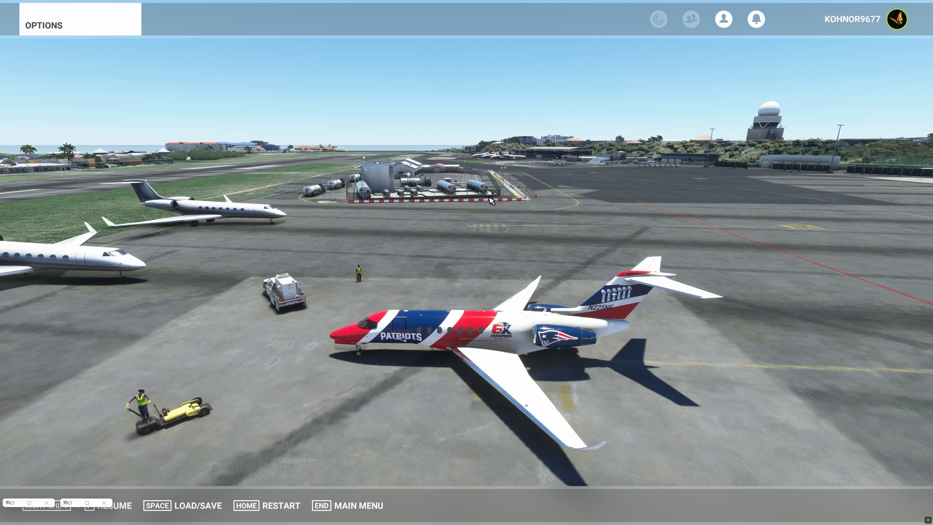
Switch Developer Mode ON under General Options > Developers
{"action": "left_click", "coordinate": [43, 25]}
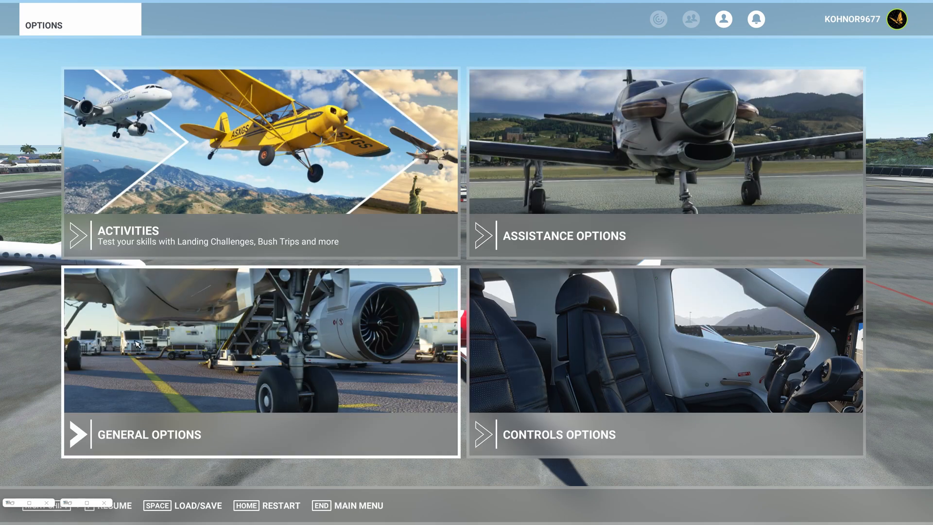
{"action": "mouse_move", "coordinate": [150, 351]}
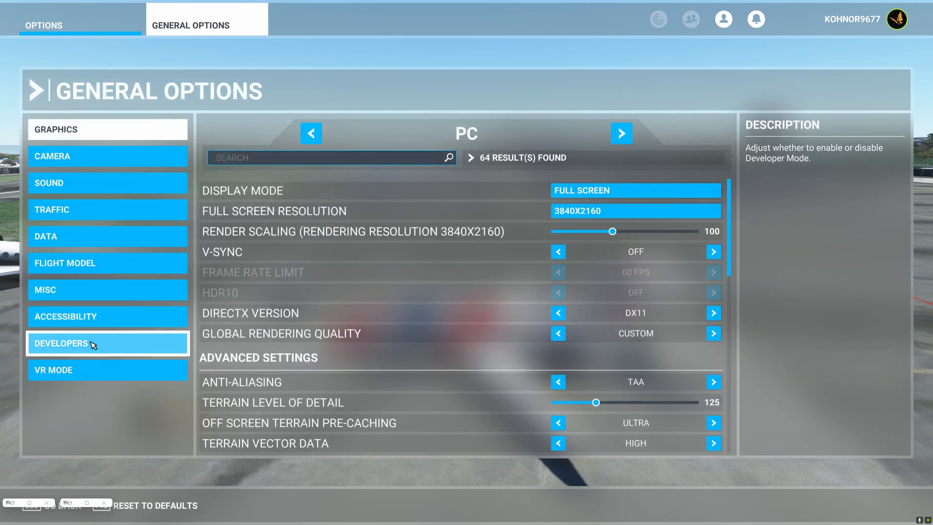
{"action": "left_click", "coordinate": [107, 343]}
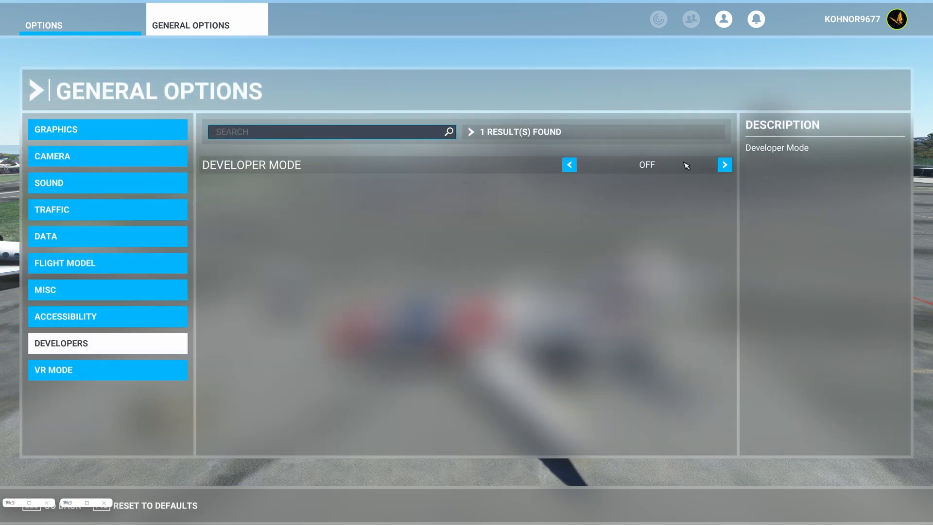
{"action": "left_click", "coordinate": [724, 164]}
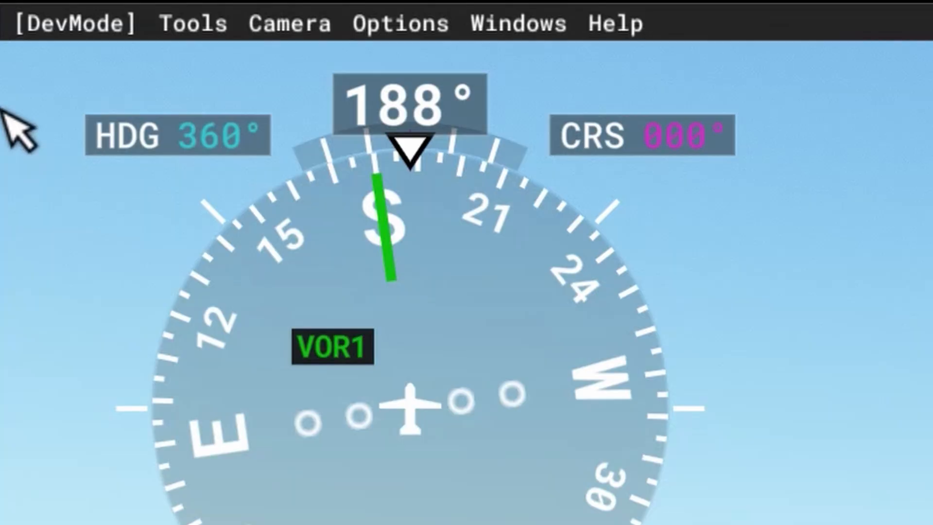
{"action": "mouse_move", "coordinate": [683, 46]}
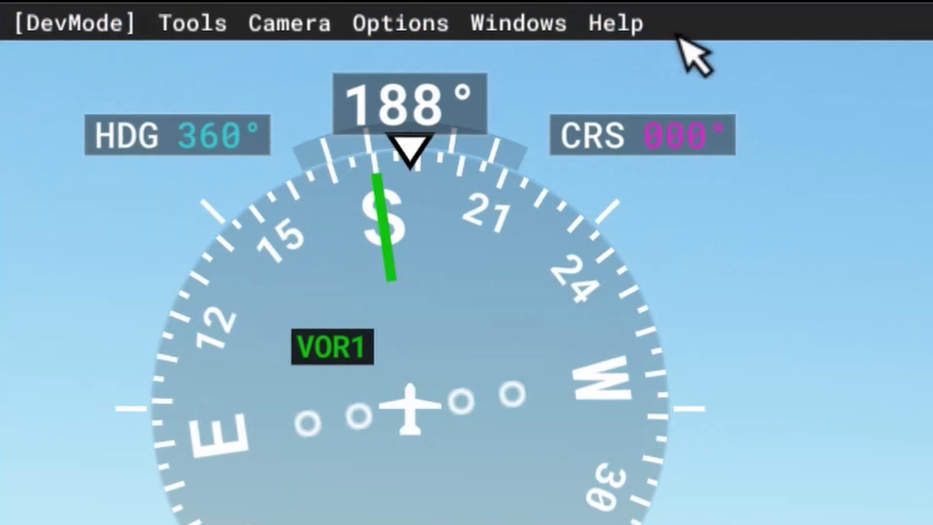
{"action": "mouse_move", "coordinate": [317, 306]}
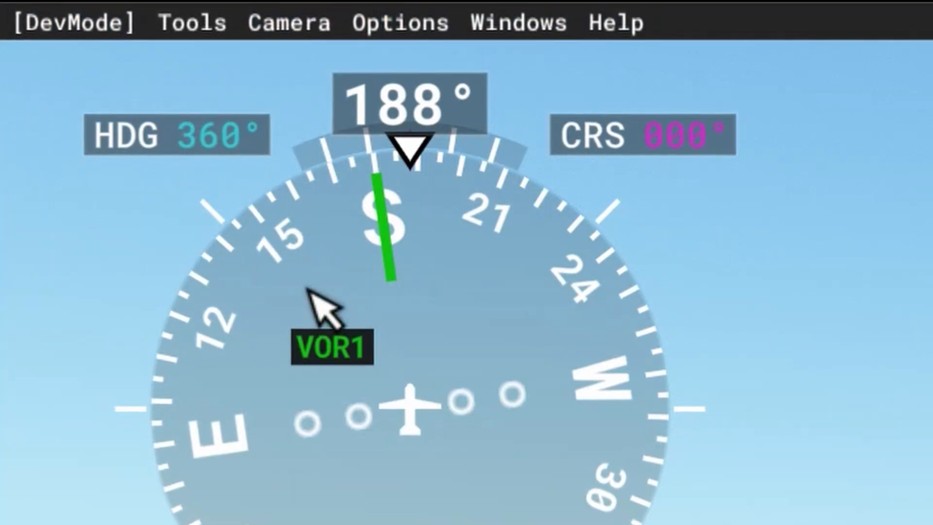
Move the DevMode camera up for an overhead view of the runway, beach and bay
{"action": "left_click", "coordinate": [288, 21]}
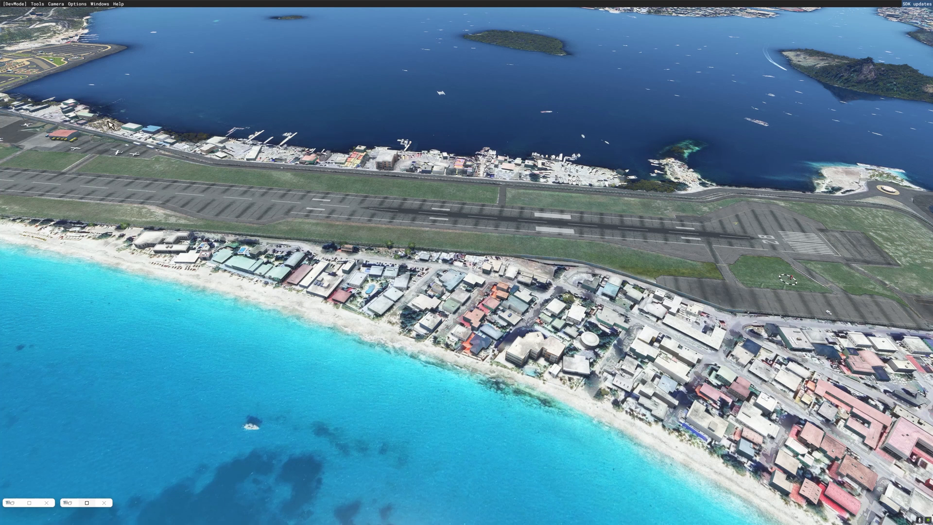
Start opening an existing project from the Project Editor's Project menu
{"action": "left_click", "coordinate": [41, 2]}
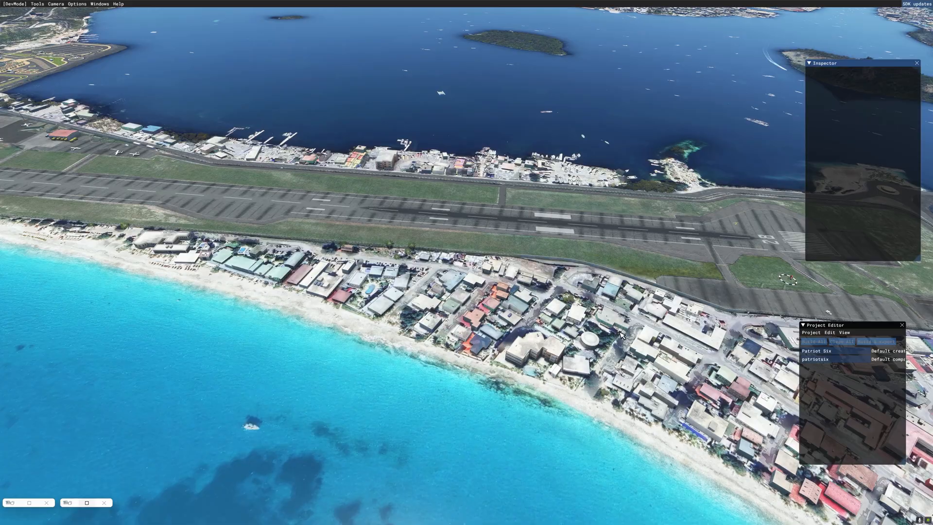
{"action": "left_click", "coordinate": [811, 332]}
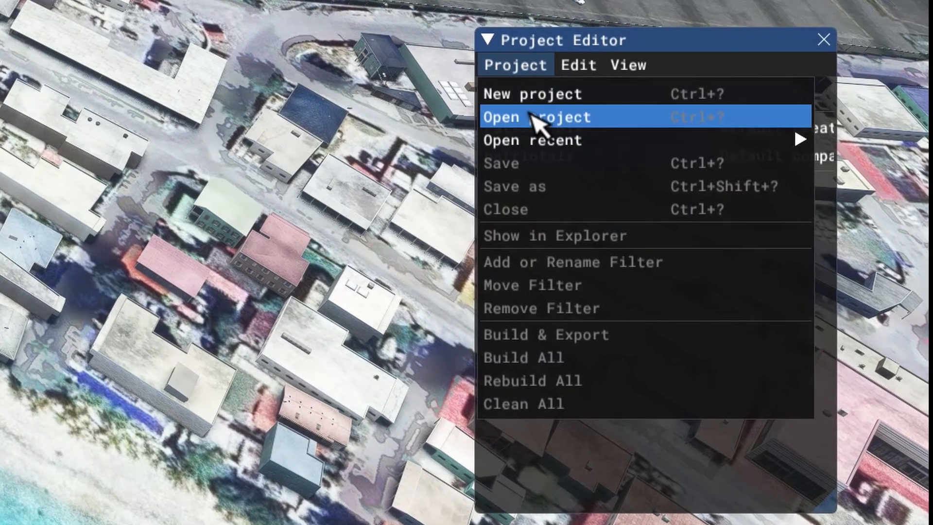
{"action": "left_click", "coordinate": [536, 117]}
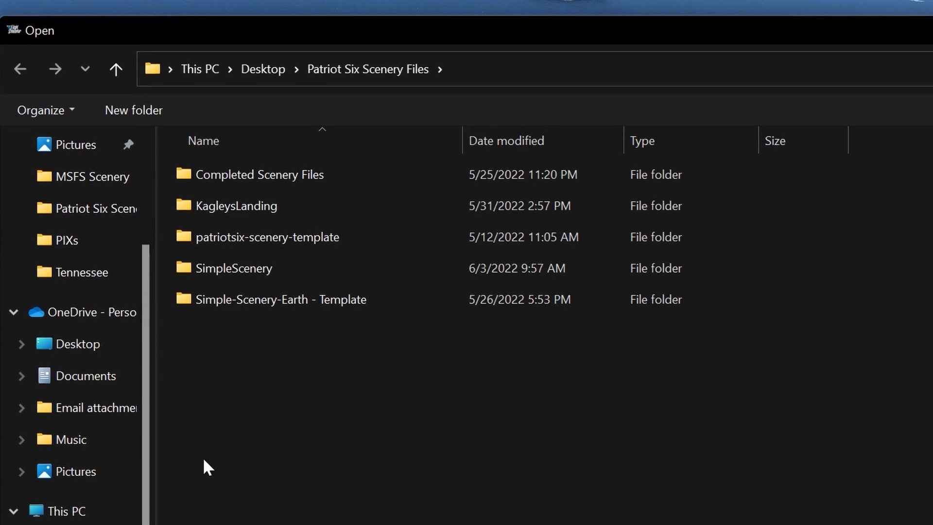
{"action": "mouse_move", "coordinate": [216, 473]}
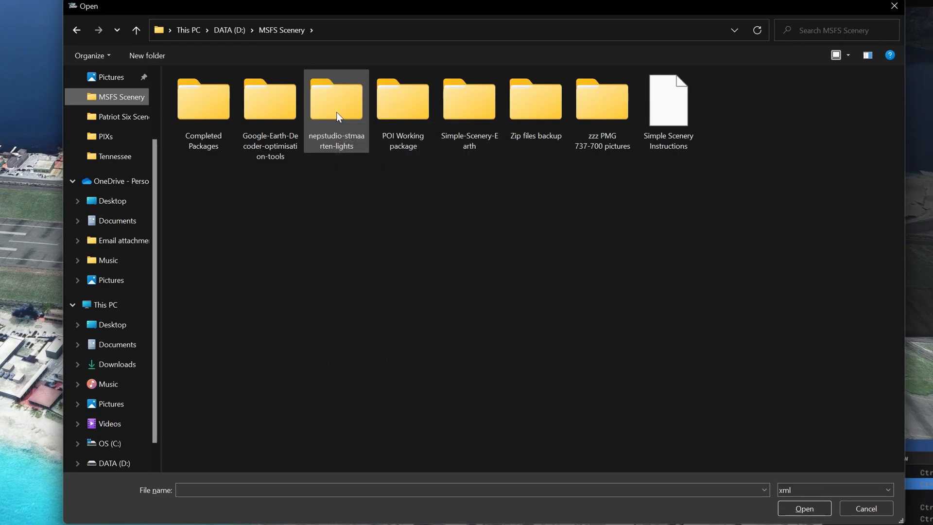
Load the nepstudio-stmaarten-lights project XML from D:\MSFS Scenery
{"action": "double_click", "coordinate": [337, 99]}
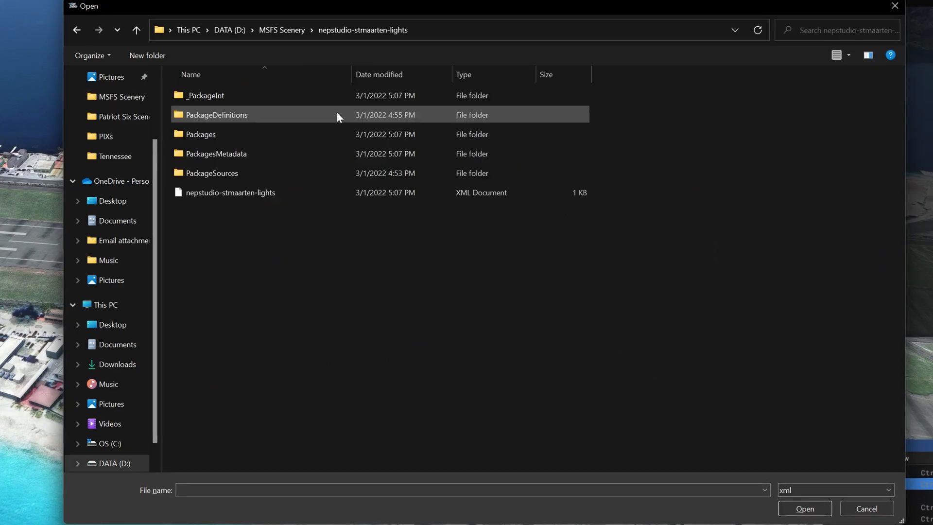
{"action": "left_click", "coordinate": [231, 192]}
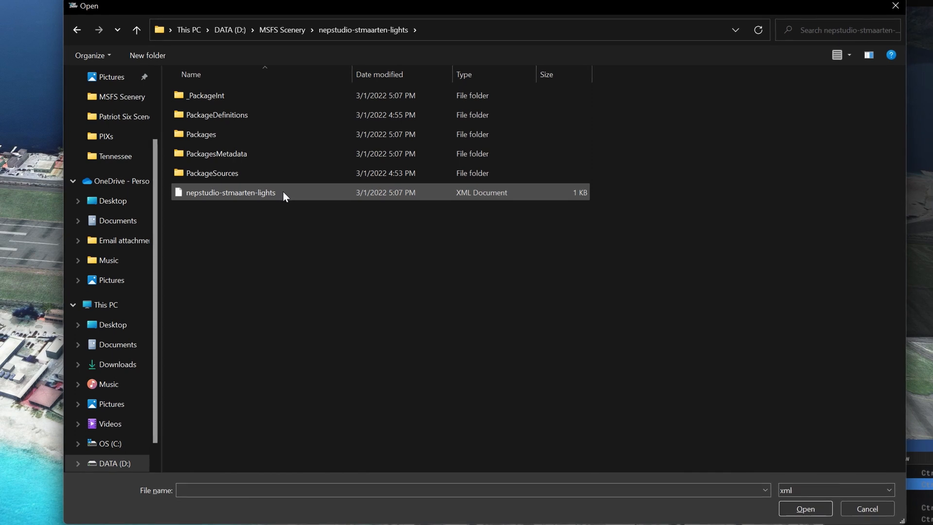
{"action": "left_click", "coordinate": [231, 192]}
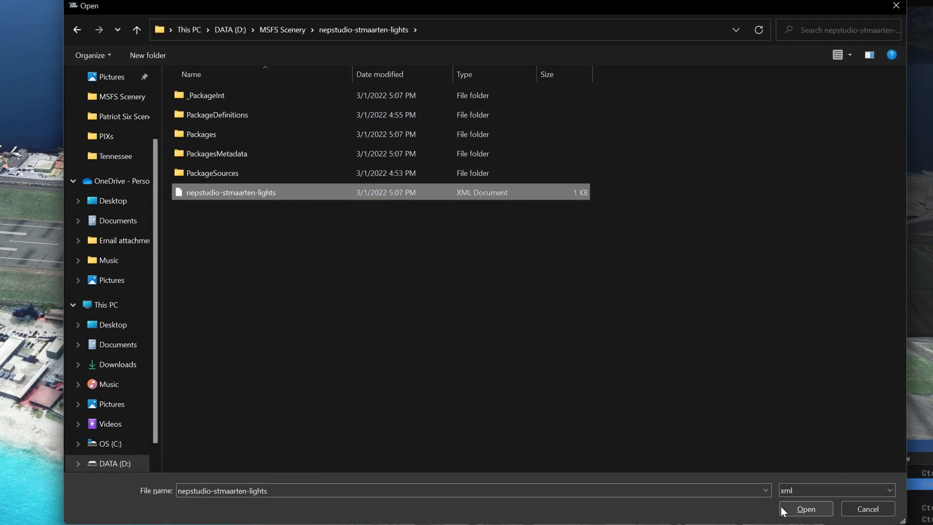
{"action": "mouse_move", "coordinate": [814, 522]}
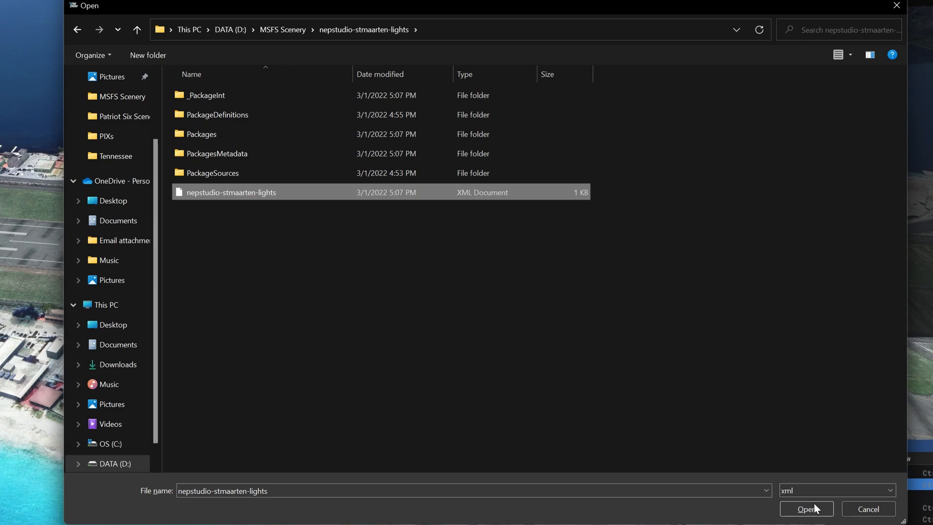
{"action": "left_click", "coordinate": [806, 510]}
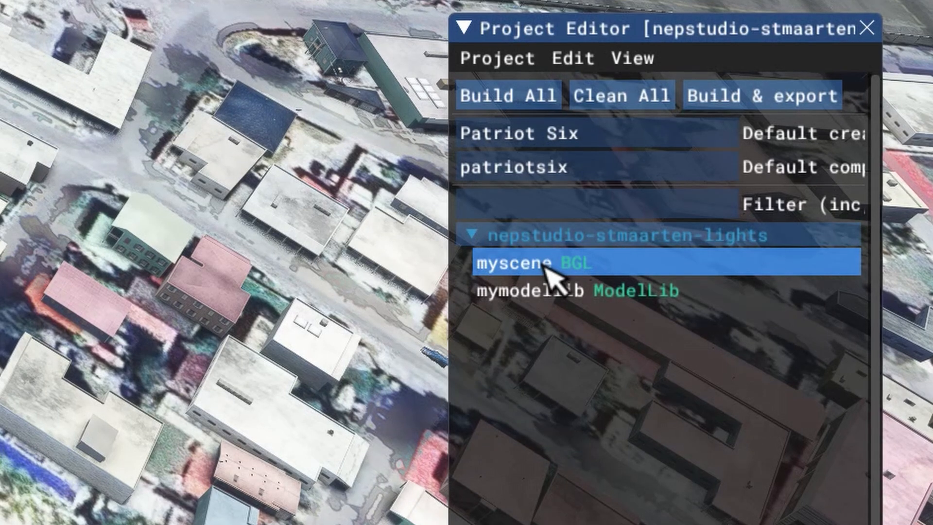
Load the myscene BGL asset into the Scenery Editor over the bay
{"action": "double_click", "coordinate": [536, 264]}
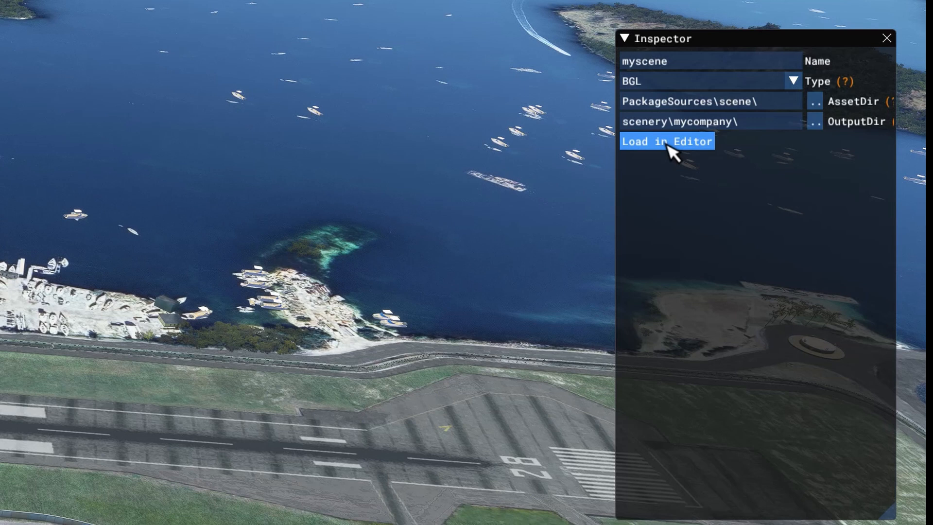
{"action": "left_click", "coordinate": [667, 142]}
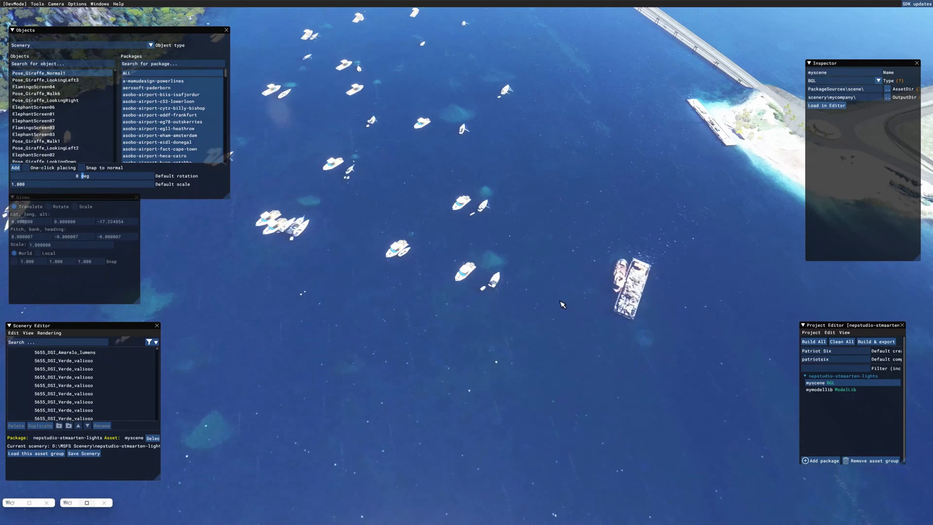
{"action": "mouse_move", "coordinate": [550, 296]}
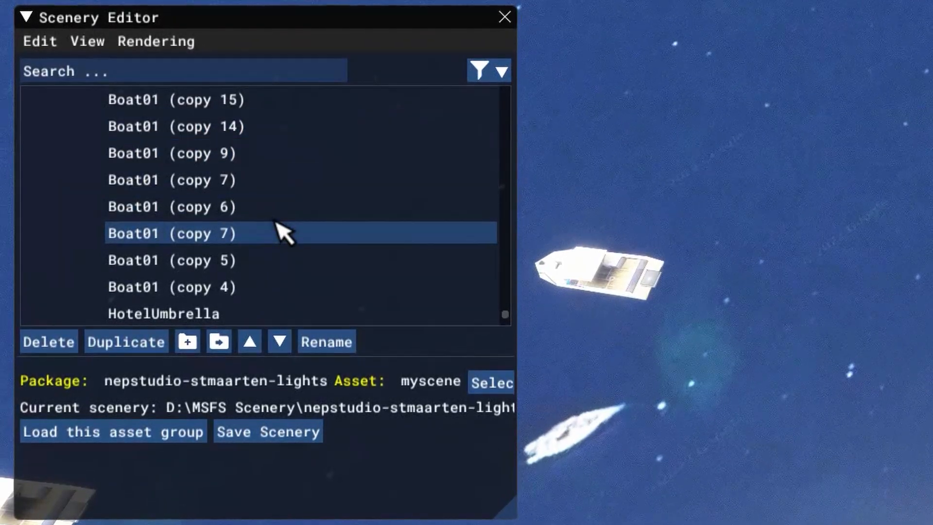
Select a Boat01 copy in the scenery list to adjust its placement
{"action": "left_click", "coordinate": [173, 235]}
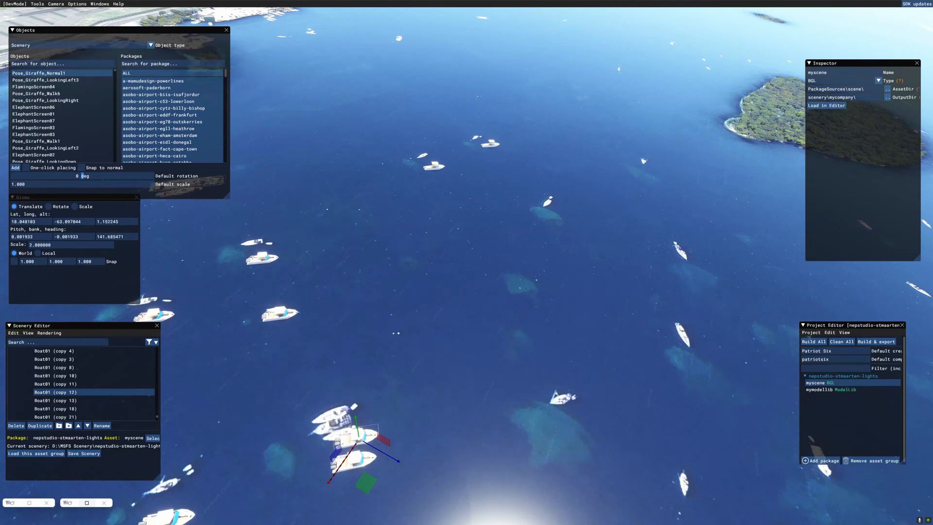
{"action": "mouse_move", "coordinate": [377, 342]}
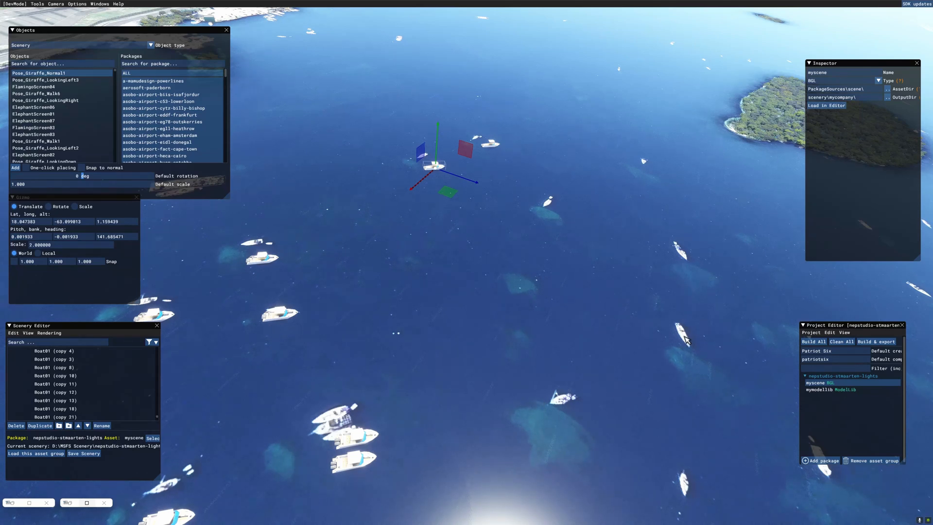
{"action": "mouse_move", "coordinate": [600, 453]}
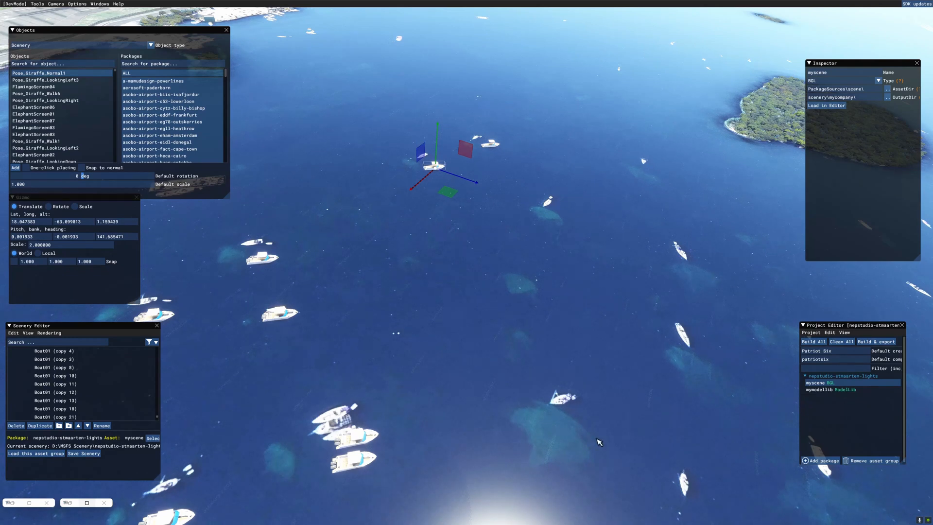
{"action": "mouse_move", "coordinate": [517, 442]}
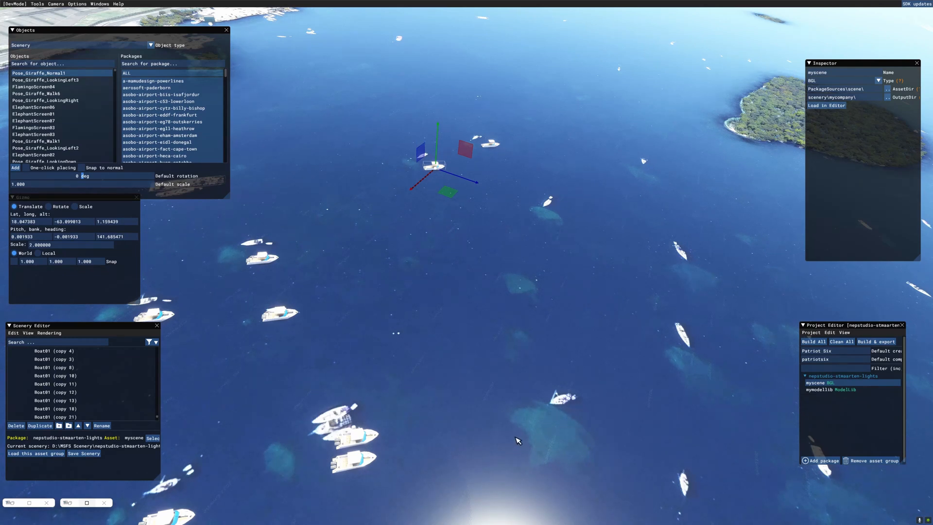
{"action": "mouse_move", "coordinate": [517, 445]}
{"action": "type", "text": "boat"}
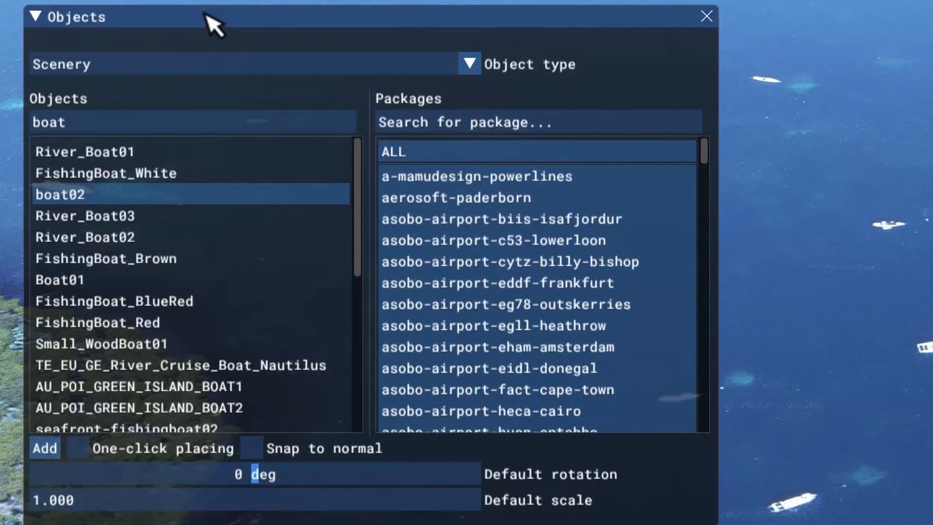
{"action": "mouse_move", "coordinate": [112, 130]}
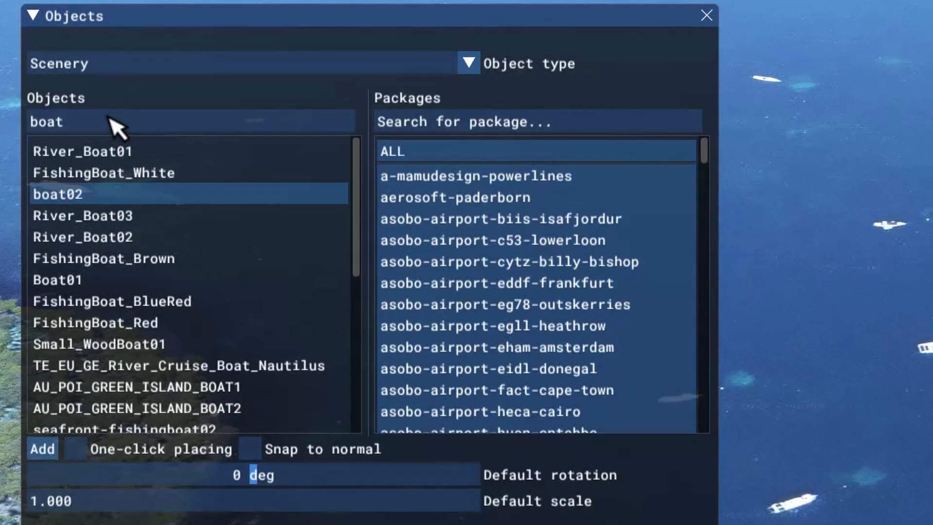
Search the Objects list for 'boat' and add a boat02 yacht to the scene
{"action": "left_click", "coordinate": [56, 280]}
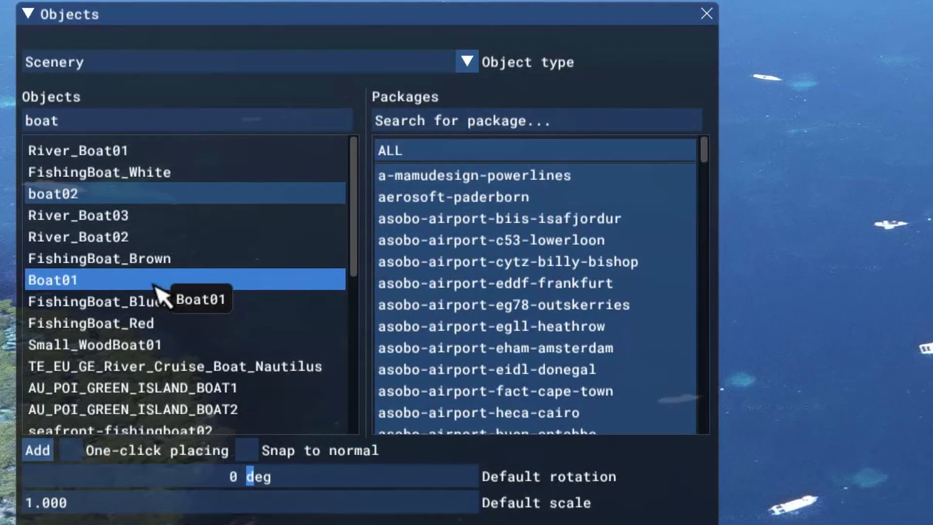
{"action": "left_click", "coordinate": [50, 193]}
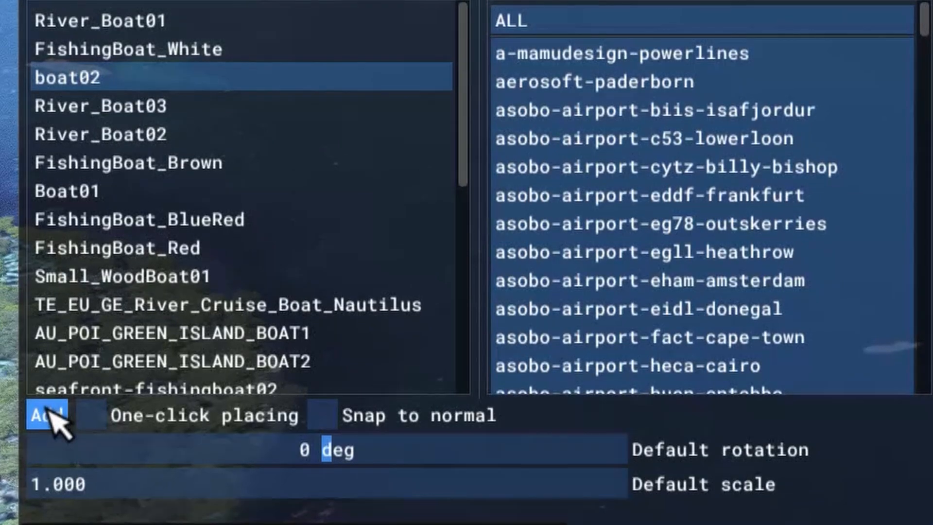
{"action": "left_click", "coordinate": [47, 415]}
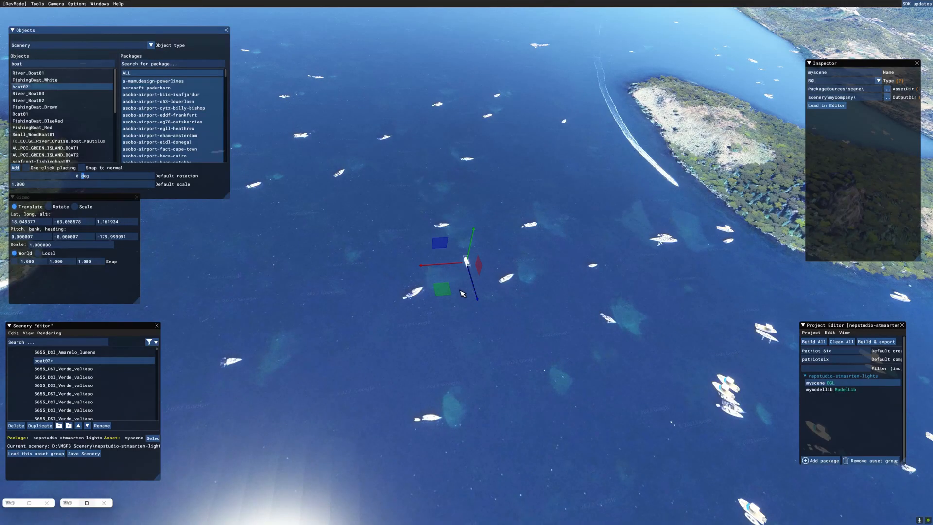
Shift boat02 onto a photographed boat and rotate it to about -116 degrees heading
{"action": "left_click_drag", "start_coordinate": [462, 261], "coordinate": [505, 277]}
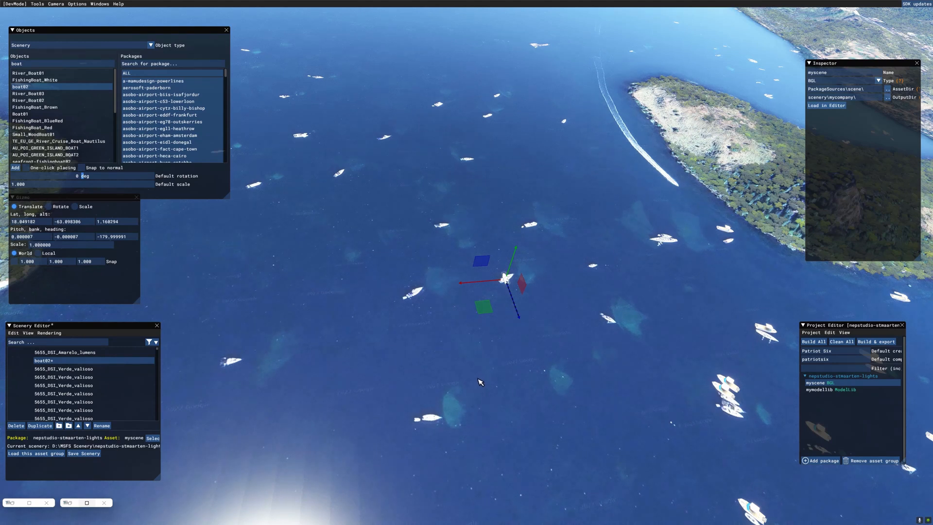
{"action": "mouse_move", "coordinate": [468, 382]}
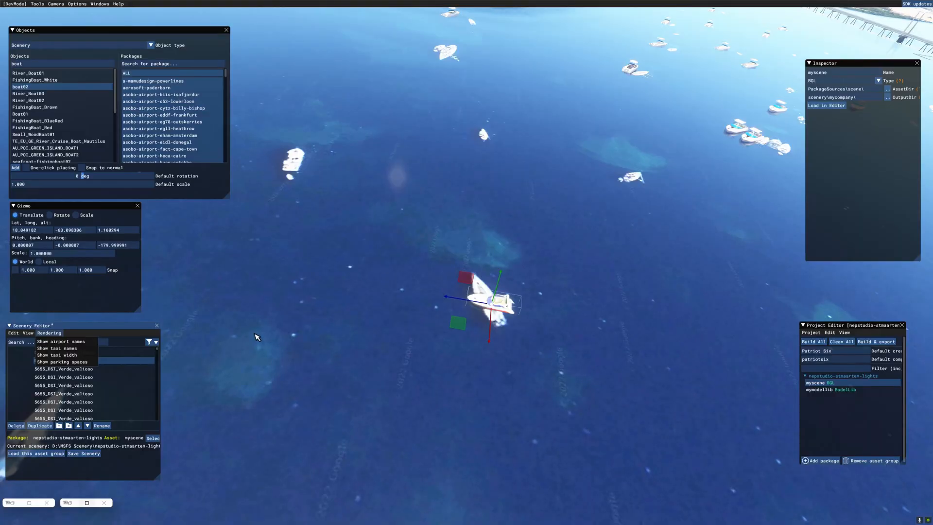
{"action": "mouse_move", "coordinate": [97, 210]}
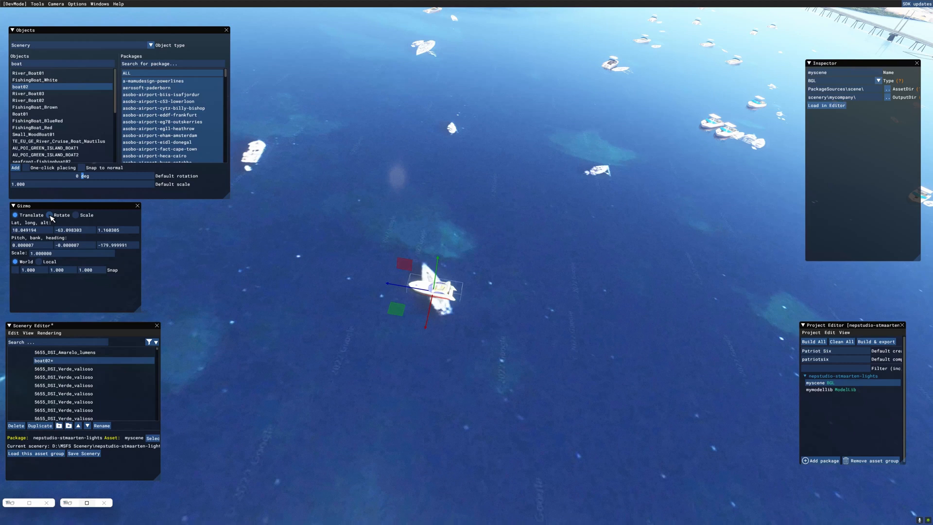
{"action": "left_click", "coordinate": [48, 215]}
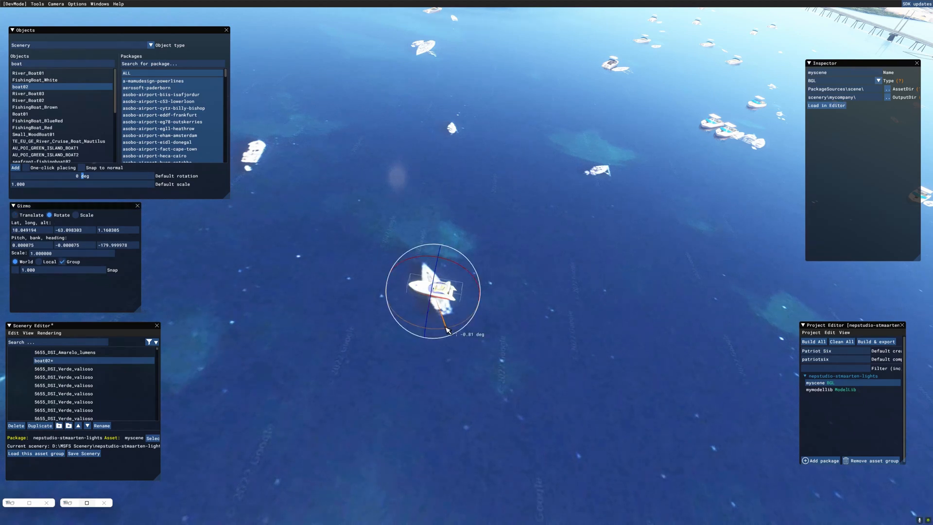
{"action": "left_click_drag", "start_coordinate": [446, 330], "coordinate": [400, 314]}
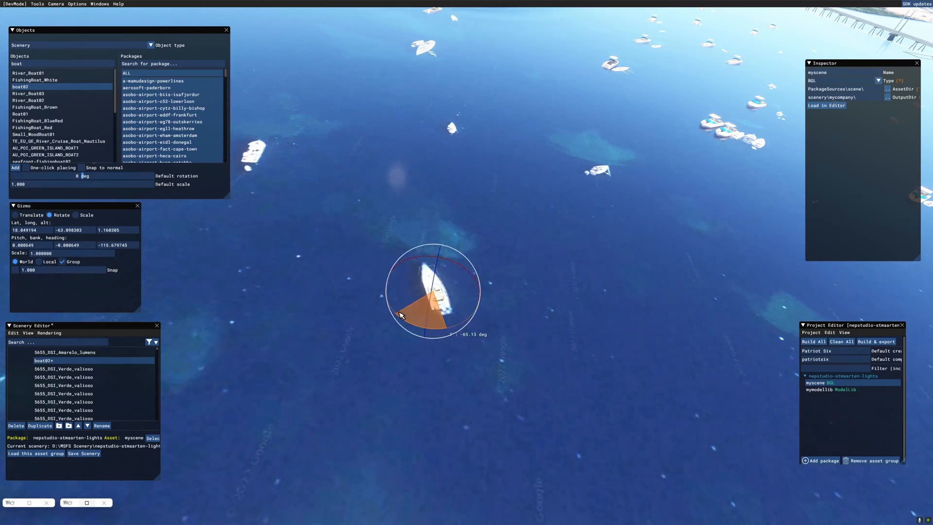
{"action": "left_click", "coordinate": [15, 215]}
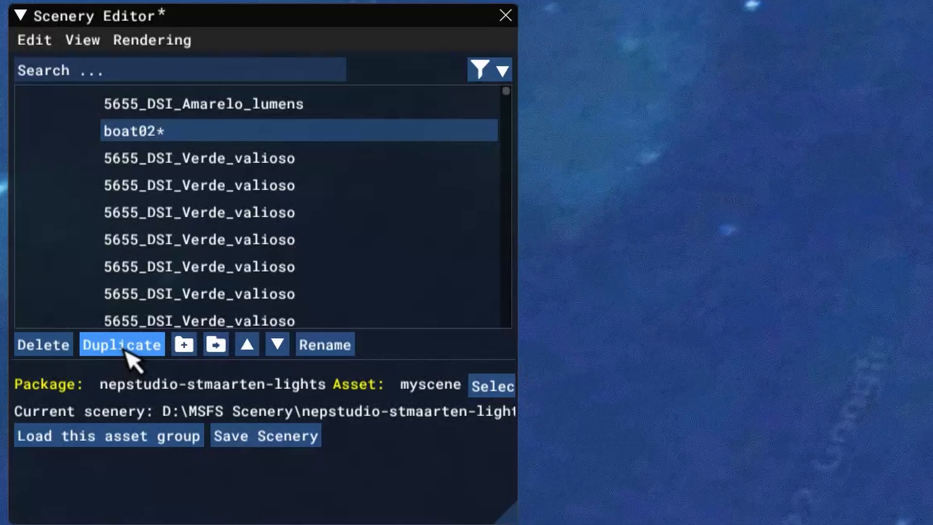
Duplicate boat02 and move the copies over other photographed yachts in the bay
{"action": "left_click", "coordinate": [121, 344]}
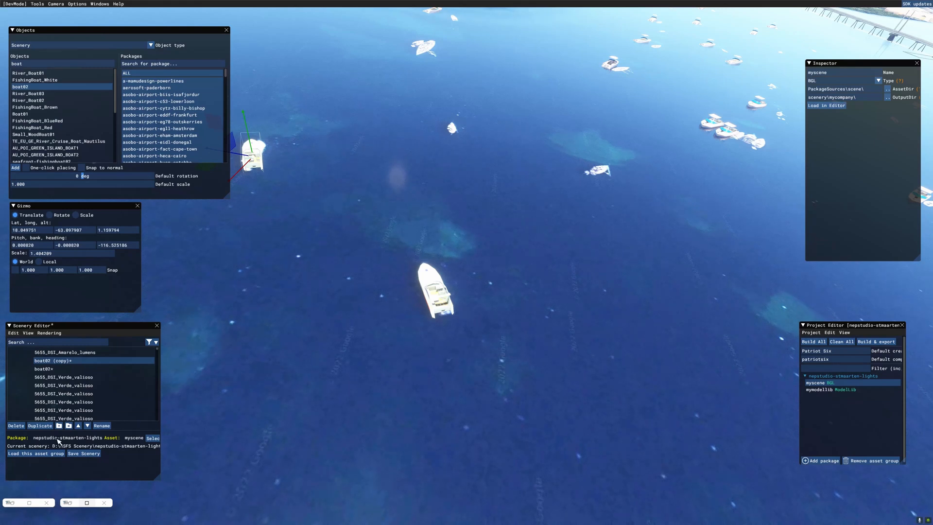
{"action": "mouse_move", "coordinate": [270, 391]}
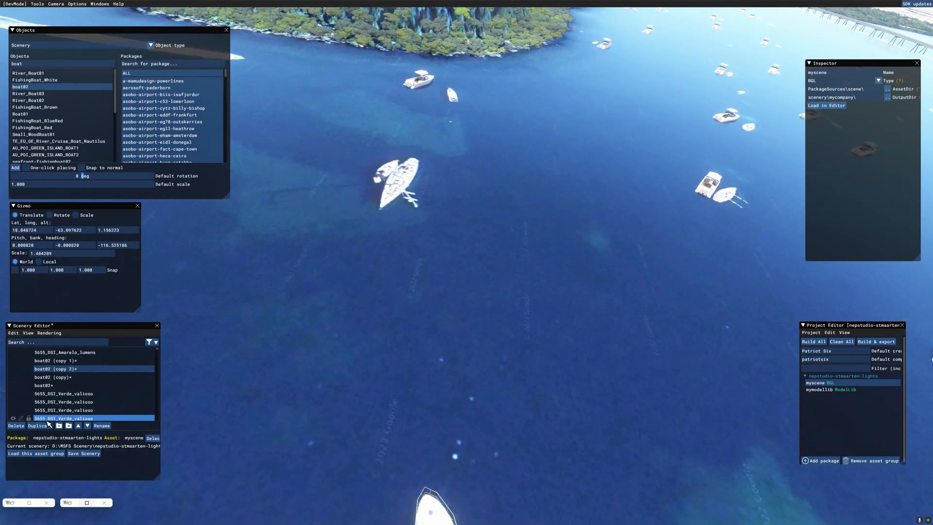
{"action": "left_click", "coordinate": [40, 426]}
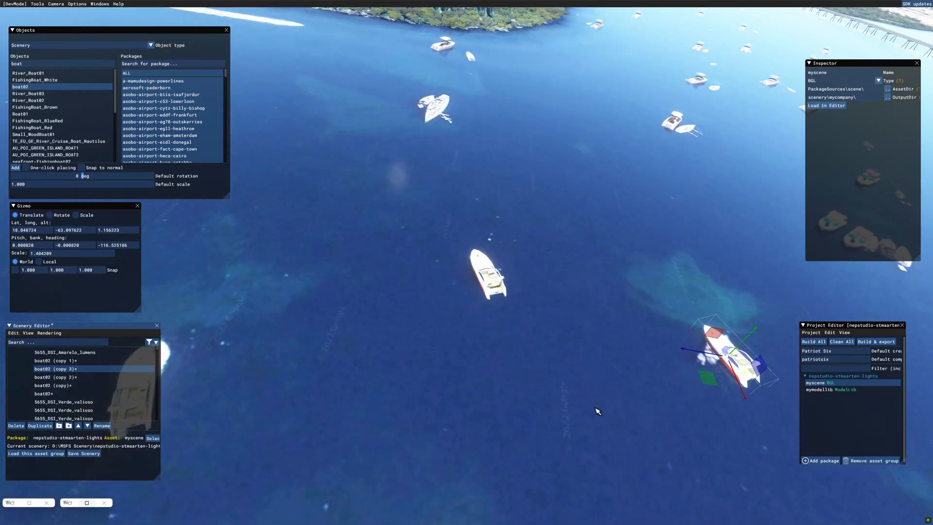
{"action": "left_click_drag", "start_coordinate": [720, 356], "coordinate": [423, 112]}
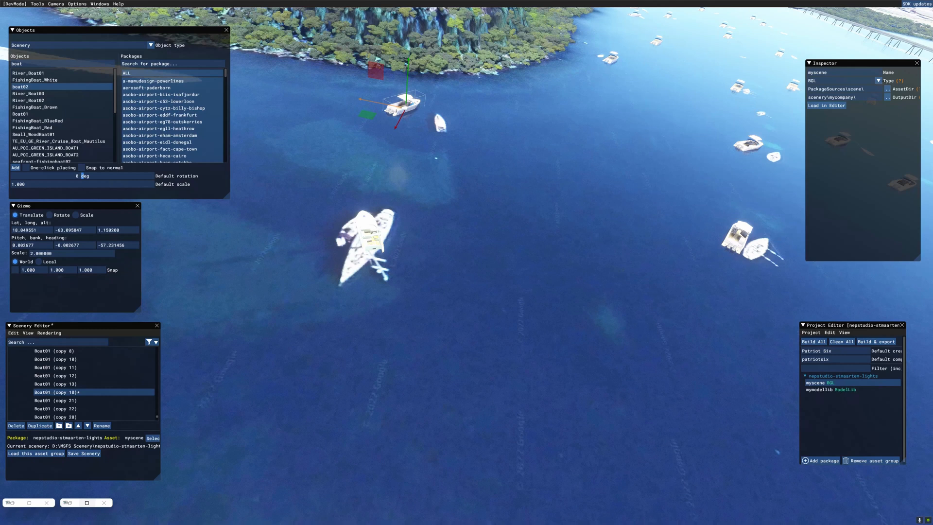
Turn the boat02 copy to about 96 degrees and scale it to 3.0 over the large sailboat
{"action": "left_click", "coordinate": [48, 416]}
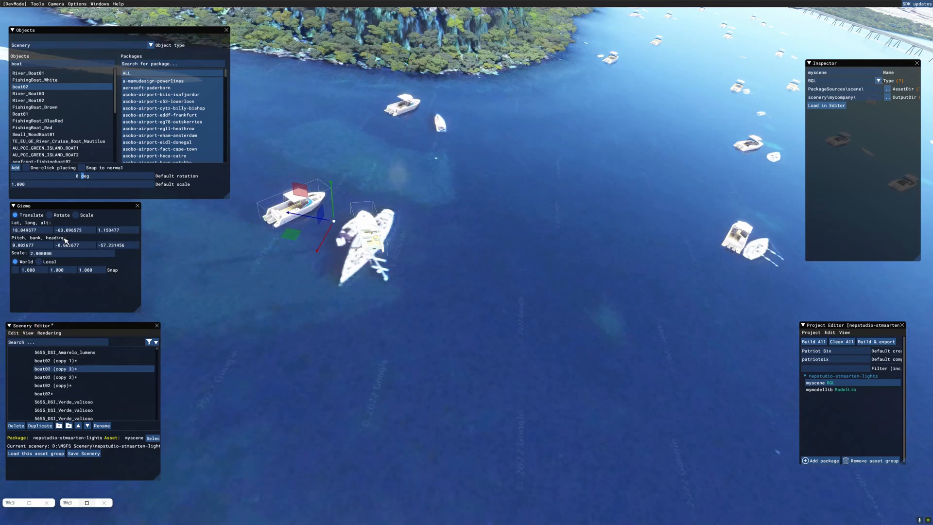
{"action": "left_click", "coordinate": [49, 215]}
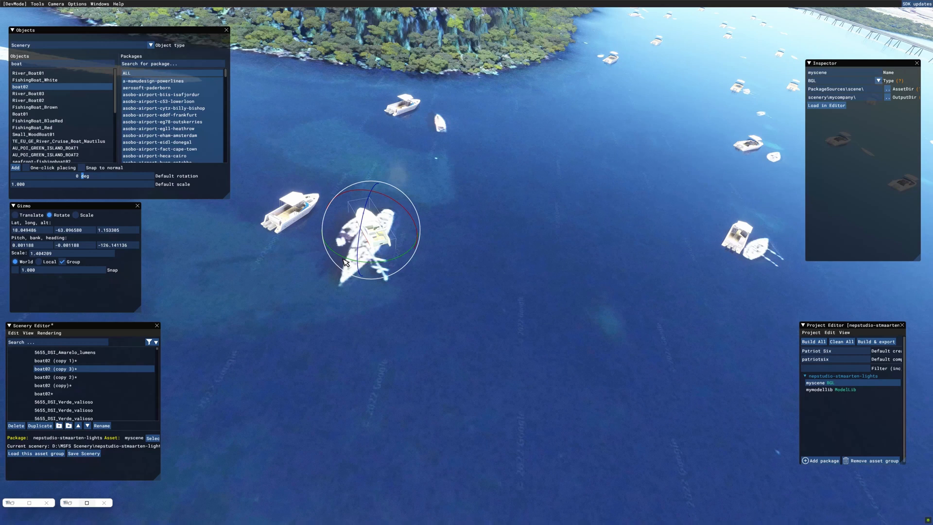
{"action": "left_click_drag", "start_coordinate": [348, 264], "coordinate": [407, 232]}
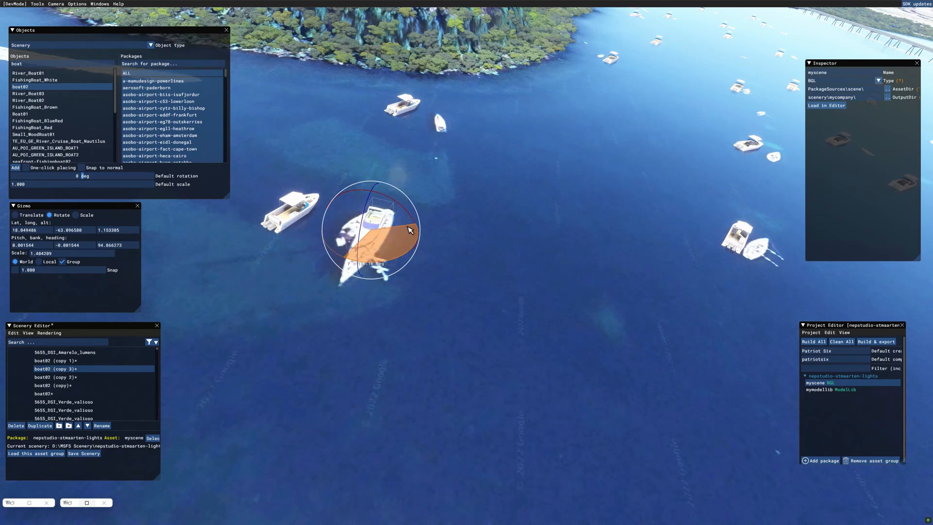
{"action": "left_click", "coordinate": [75, 215]}
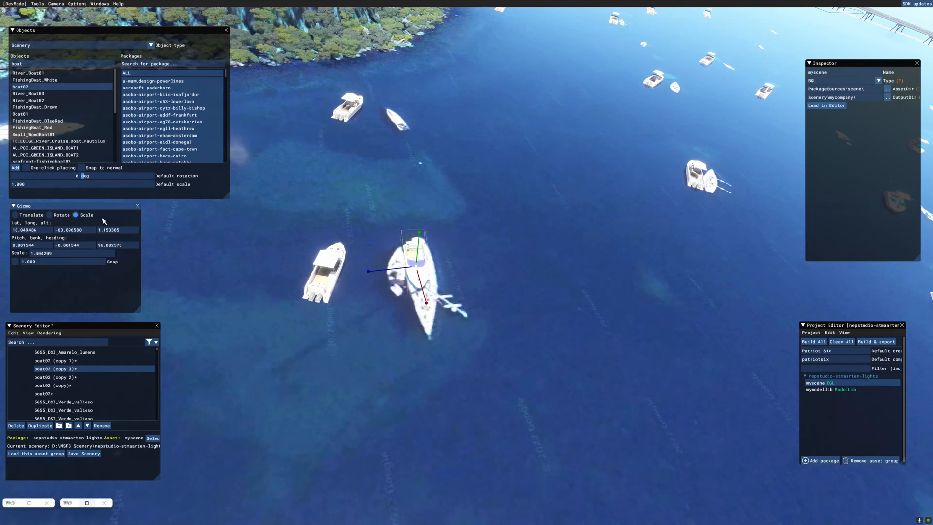
{"action": "left_click", "coordinate": [14, 215]}
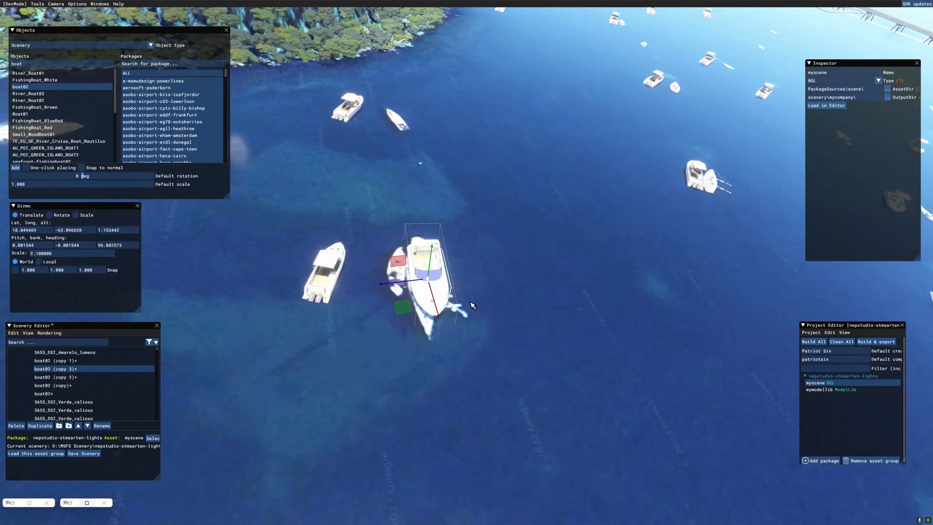
{"action": "mouse_move", "coordinate": [352, 272]}
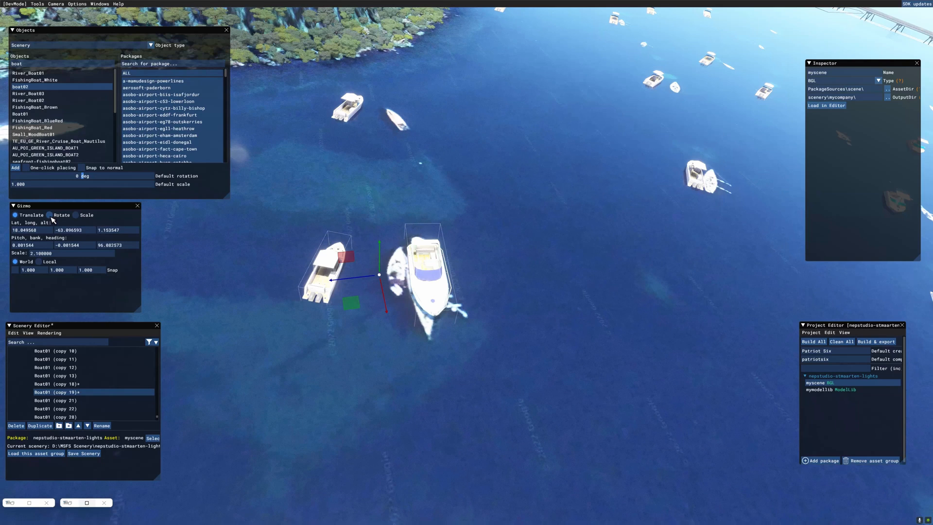
Turn and move the Boat01 copy so it sits beside the enlarged yacht
{"action": "left_click", "coordinate": [48, 215]}
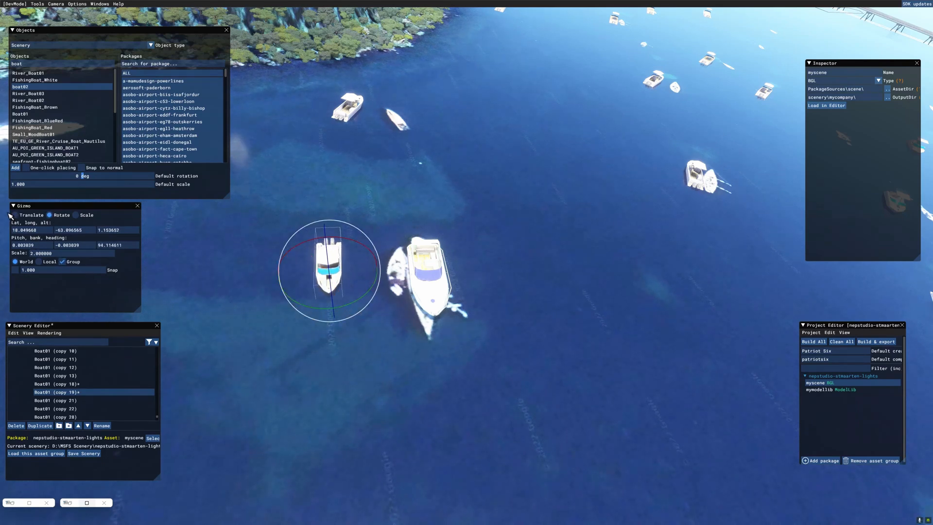
{"action": "left_click", "coordinate": [15, 215]}
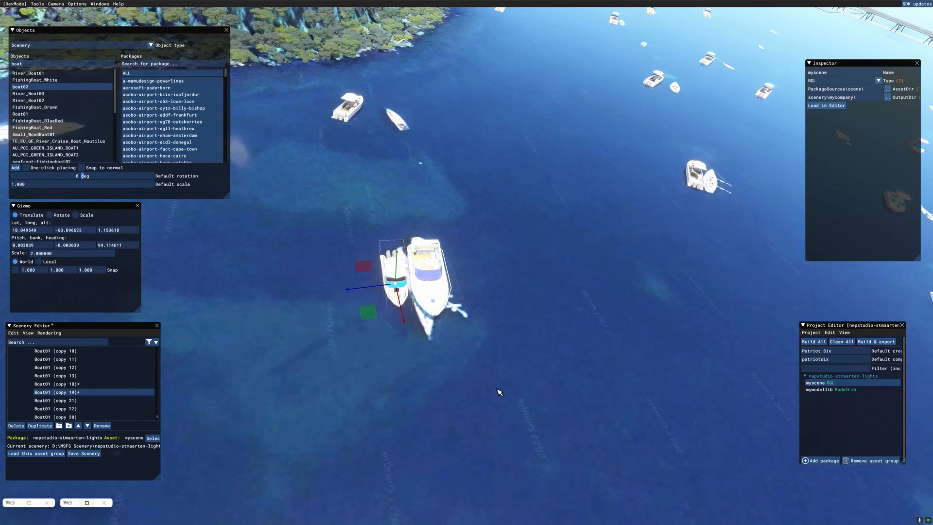
{"action": "mouse_move", "coordinate": [512, 400]}
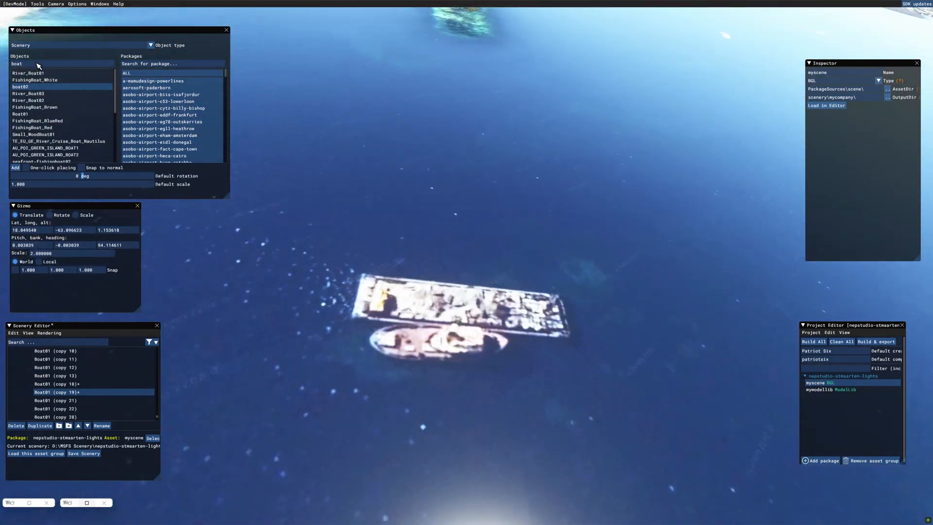
Search the Objects catalogue for boat models to place the ferry and red fishing vessel
{"action": "left_click", "coordinate": [23, 93]}
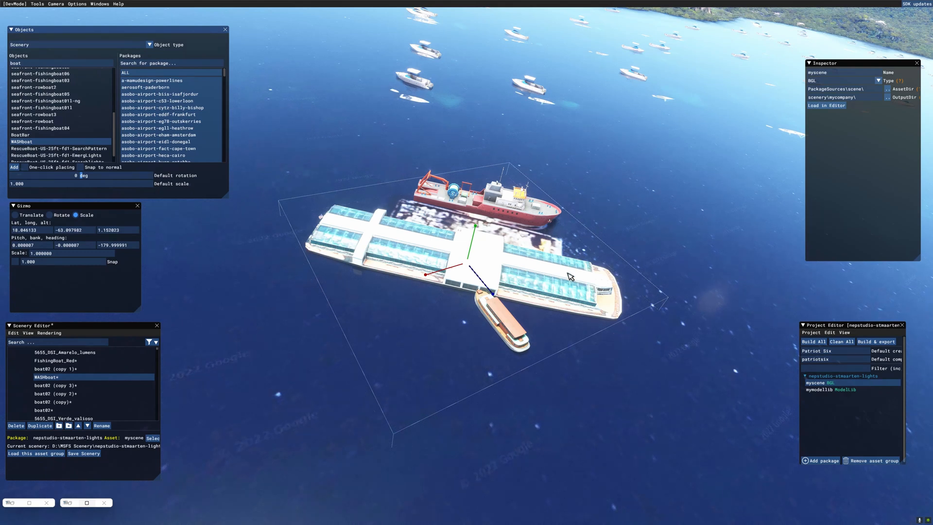
{"action": "mouse_move", "coordinate": [517, 253]}
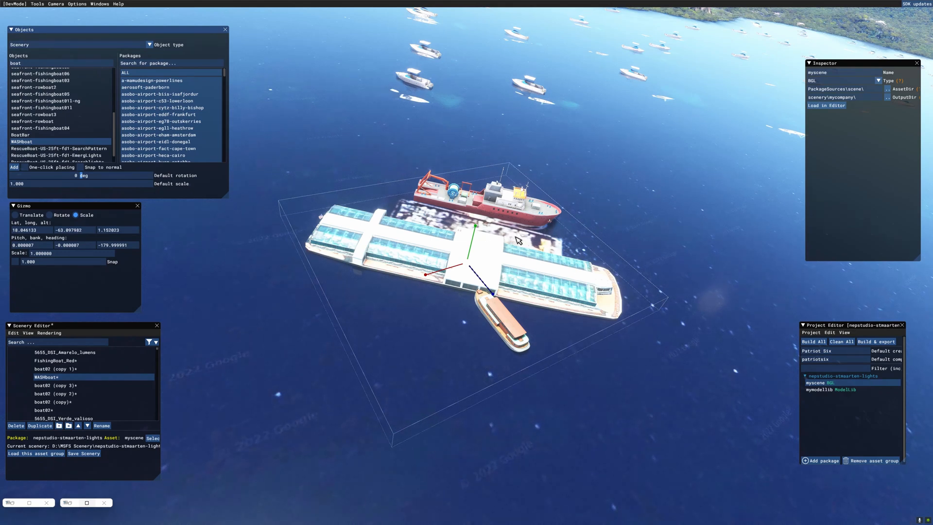
{"action": "mouse_move", "coordinate": [484, 241]}
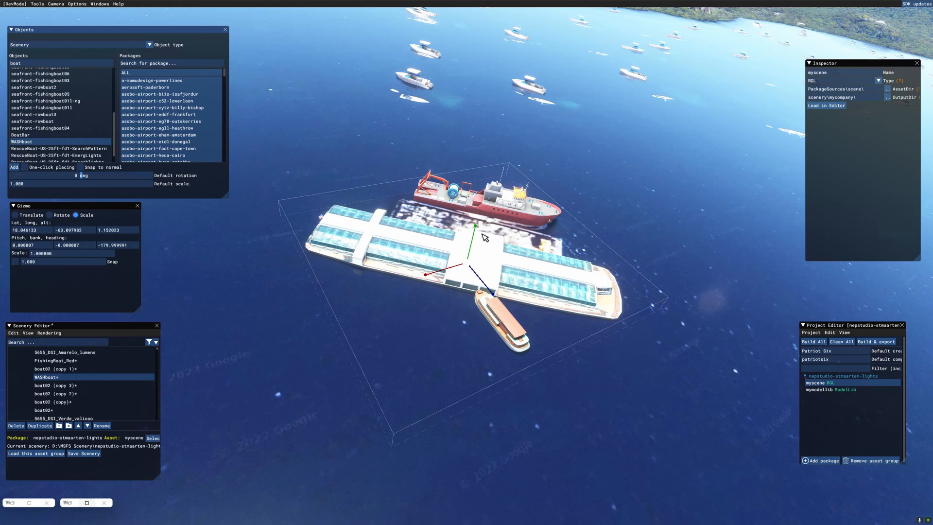
{"action": "mouse_move", "coordinate": [518, 256]}
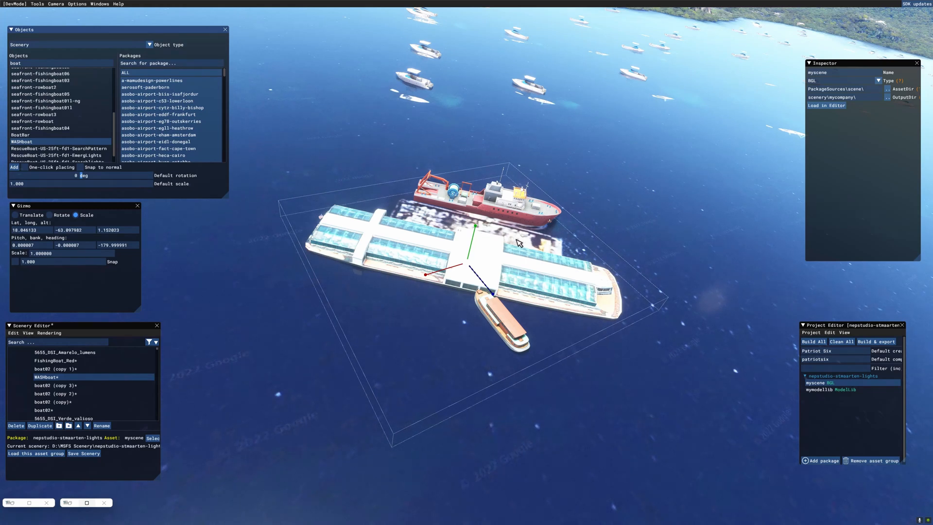
{"action": "mouse_move", "coordinate": [279, 295]}
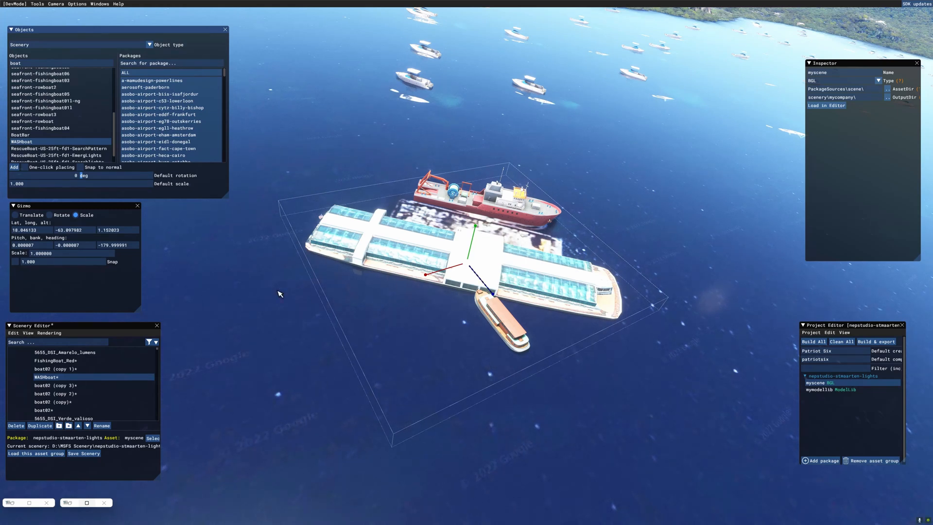
{"action": "mouse_move", "coordinate": [409, 280]}
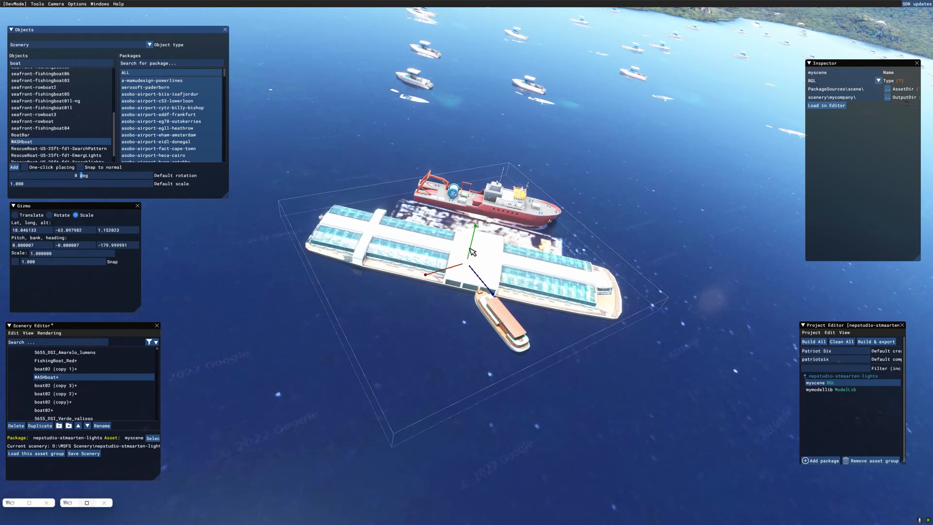
{"action": "mouse_move", "coordinate": [474, 255]}
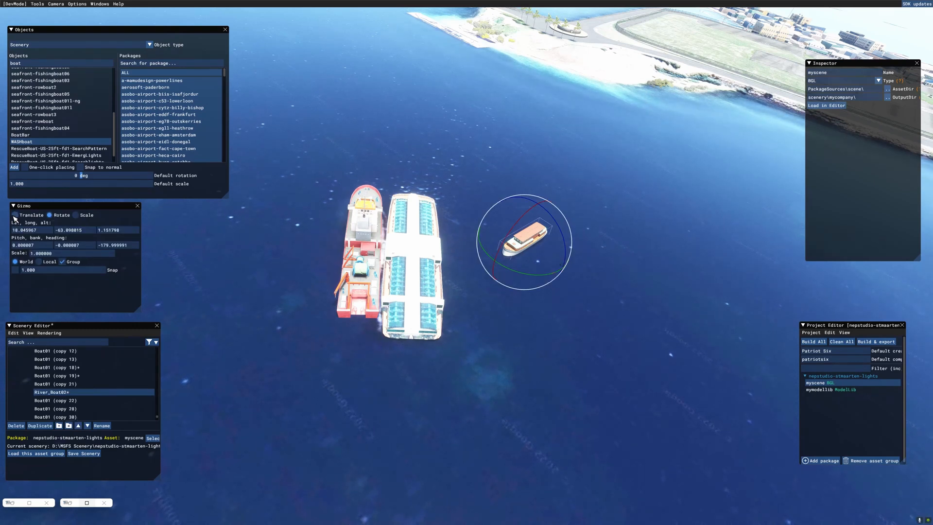
Move the small River_Boat02 into place beside the ferry and red vessel
{"action": "left_click", "coordinate": [14, 214]}
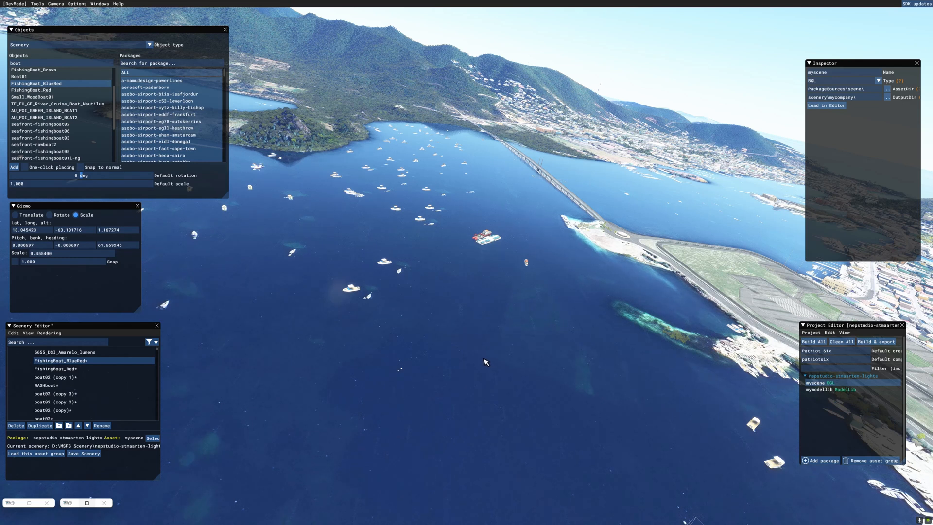
{"action": "mouse_move", "coordinate": [489, 379]}
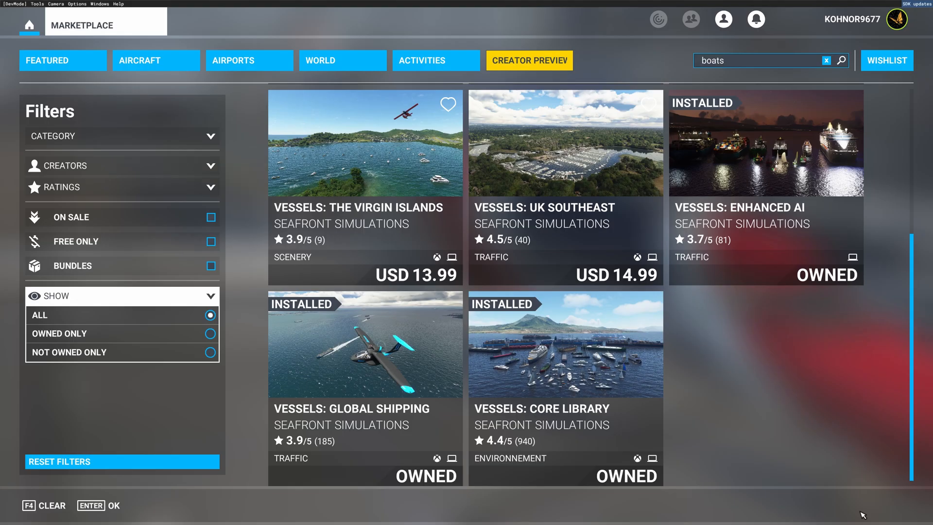
Search the Marketplace for 'seafront' and scroll to the Vessels packs with Core Library installed
{"action": "type", "text": "seafront"}
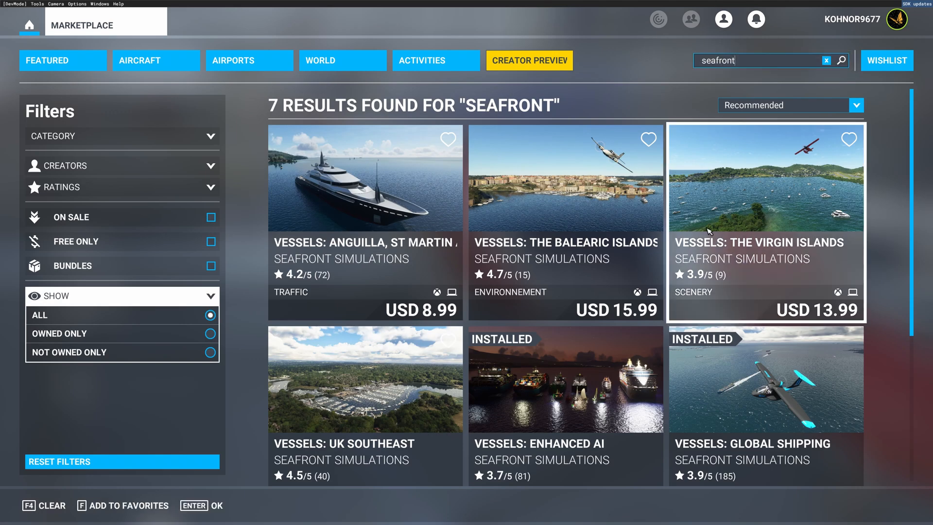
{"action": "scroll", "scroll_direction": "down", "scroll_amount": 3}
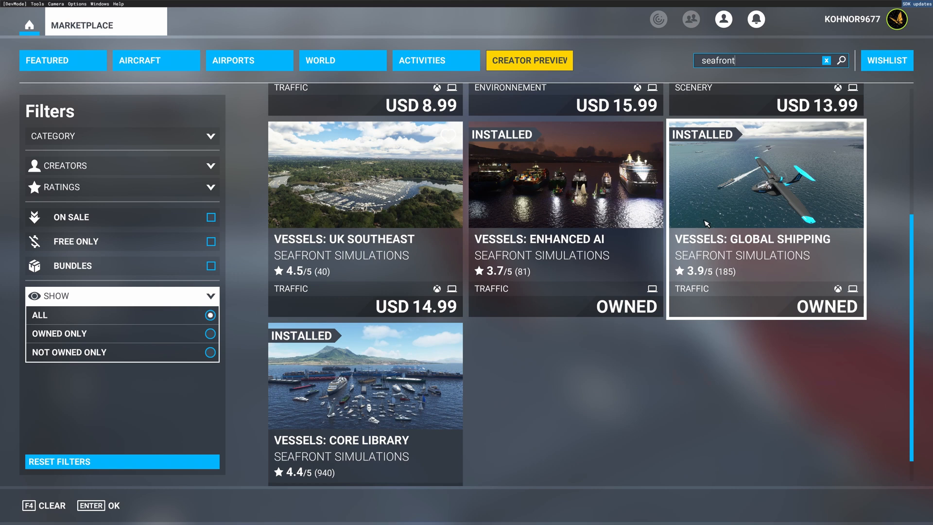
{"action": "mouse_move", "coordinate": [707, 211]}
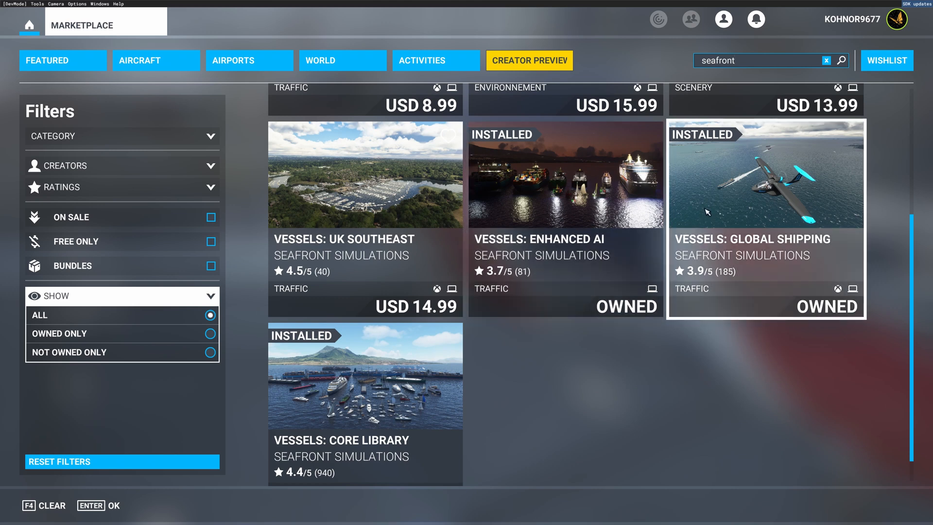
{"action": "mouse_move", "coordinate": [680, 243]}
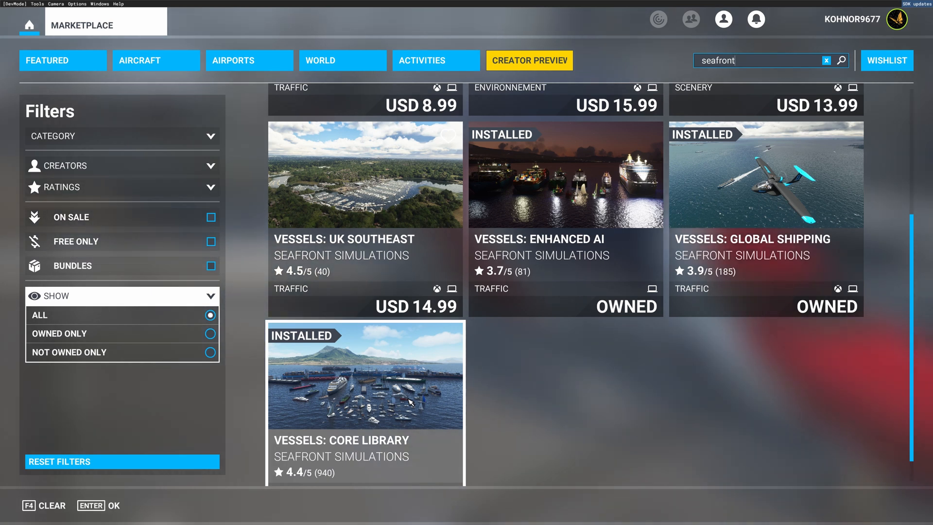
{"action": "mouse_move", "coordinate": [552, 212]}
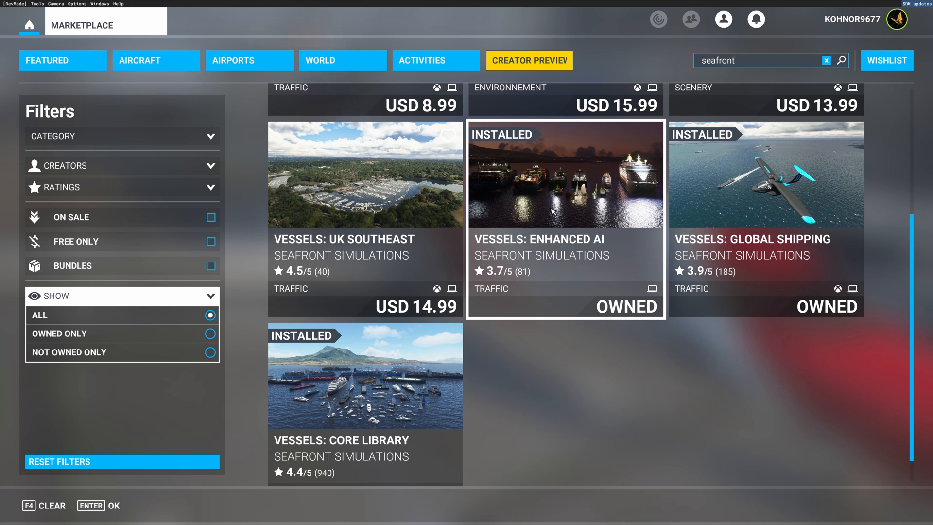
{"action": "mouse_move", "coordinate": [696, 215]}
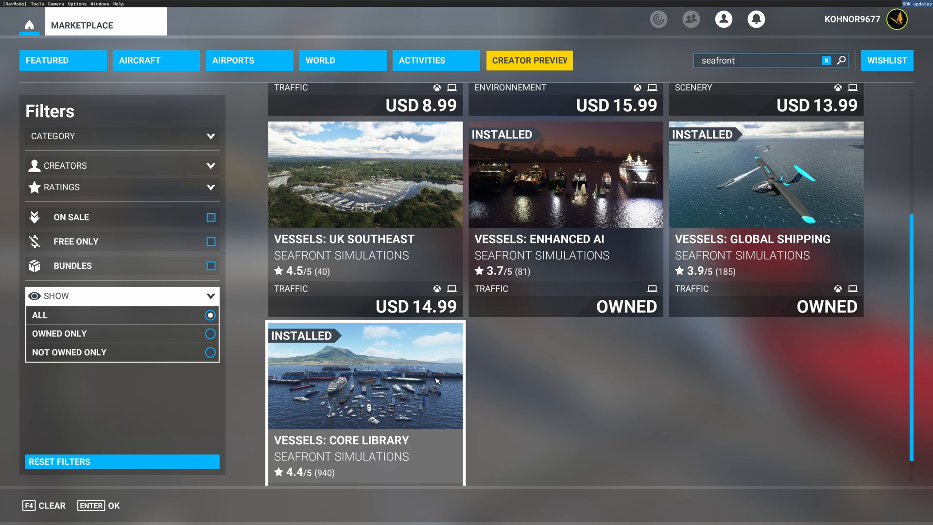
{"action": "mouse_move", "coordinate": [393, 425]}
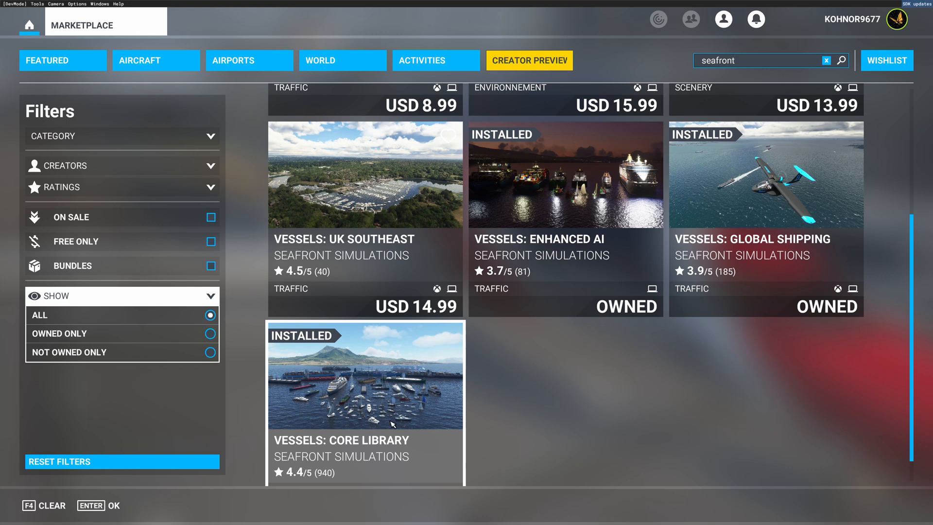
{"action": "mouse_move", "coordinate": [413, 416]}
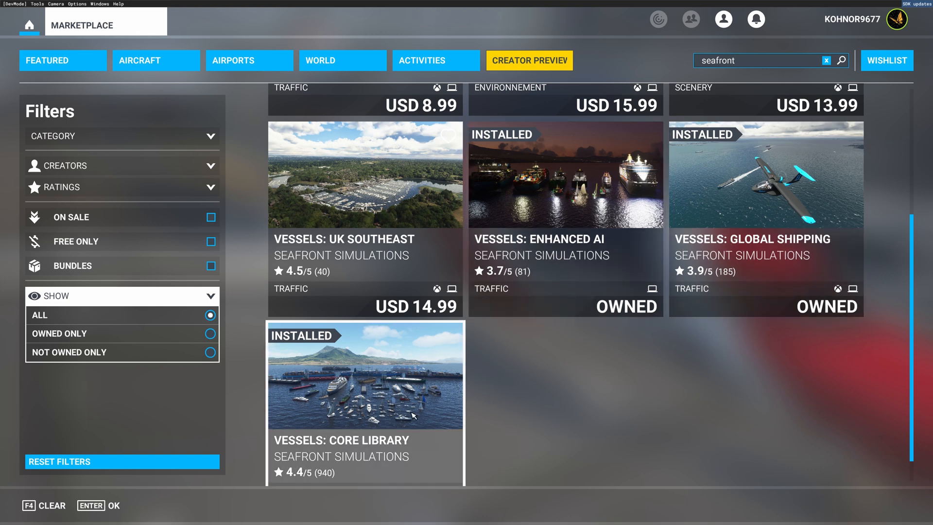
{"action": "mouse_move", "coordinate": [397, 404]}
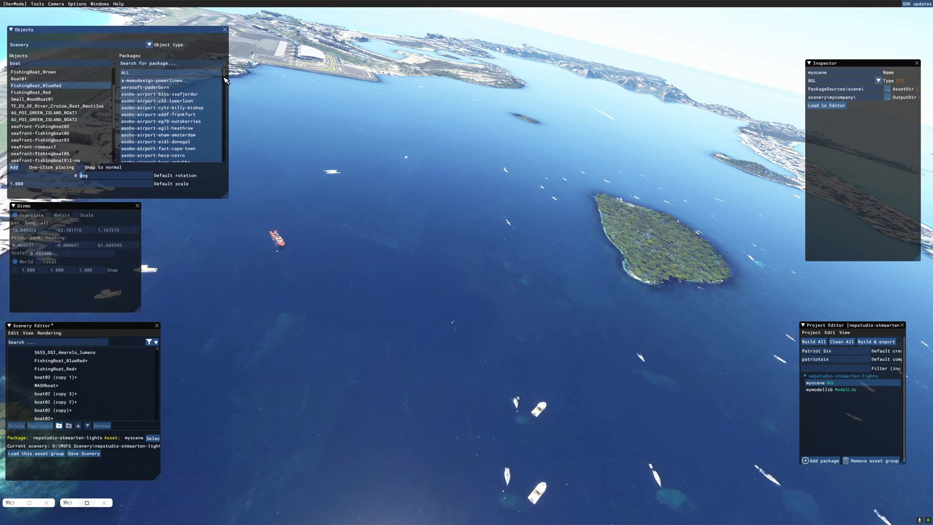
{"action": "mouse_move", "coordinate": [225, 79]}
{"action": "type", "text": "yac"}
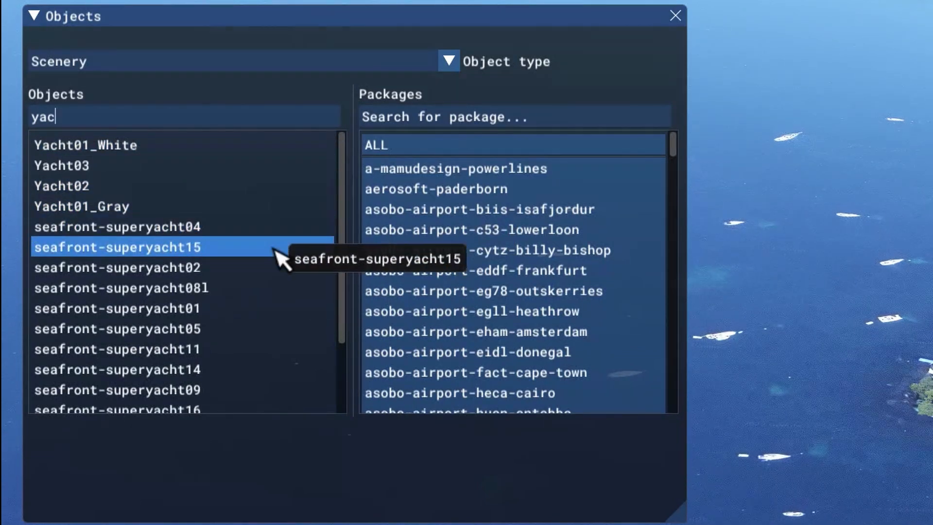
Place seafront-superyacht04 in the bay and turn it to line up over the boat beneath
{"action": "left_click", "coordinate": [116, 308]}
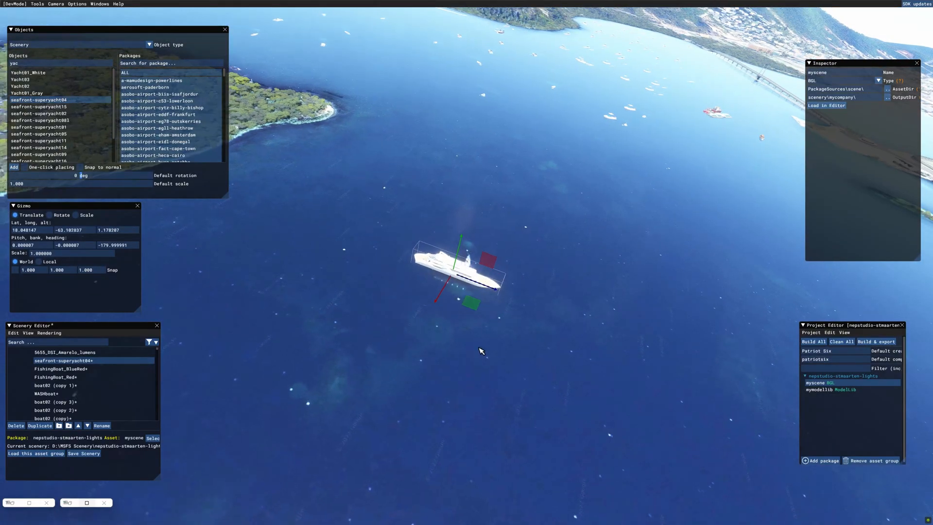
{"action": "left_click", "coordinate": [51, 214]}
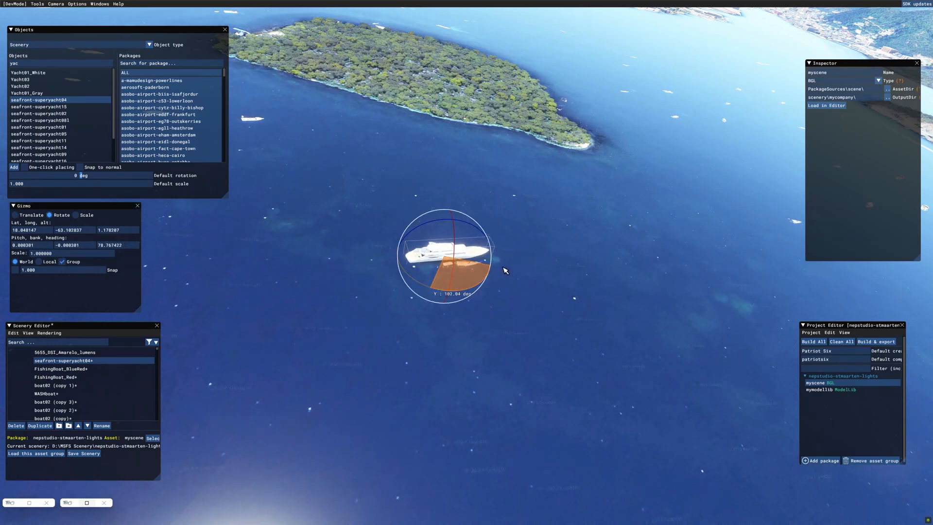
{"action": "left_click", "coordinate": [15, 215]}
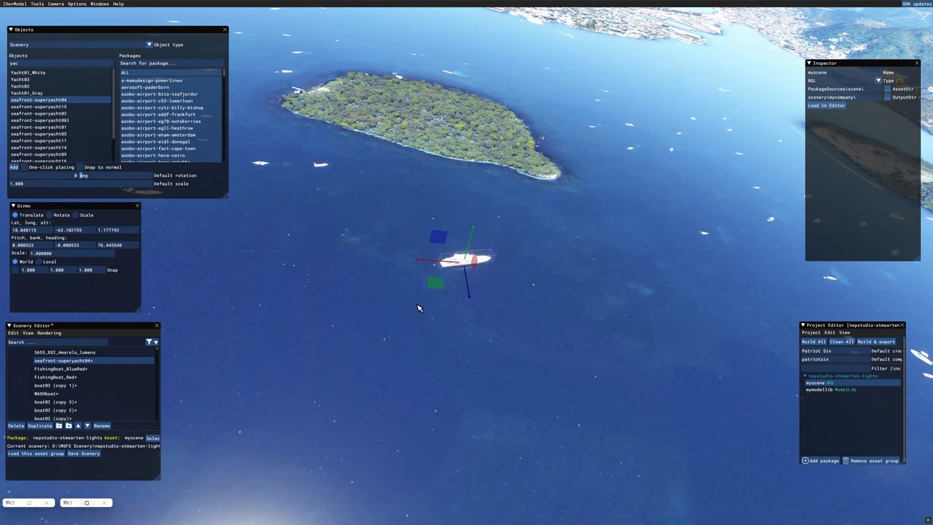
Place seafront-superyacht15 and turn it to a new heading over its boat
{"action": "left_click", "coordinate": [41, 107]}
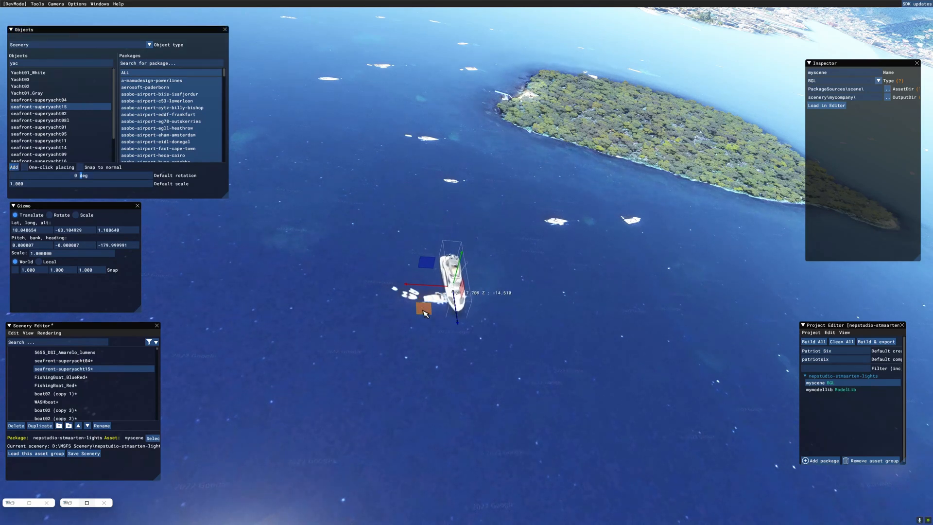
{"action": "left_click", "coordinate": [49, 215]}
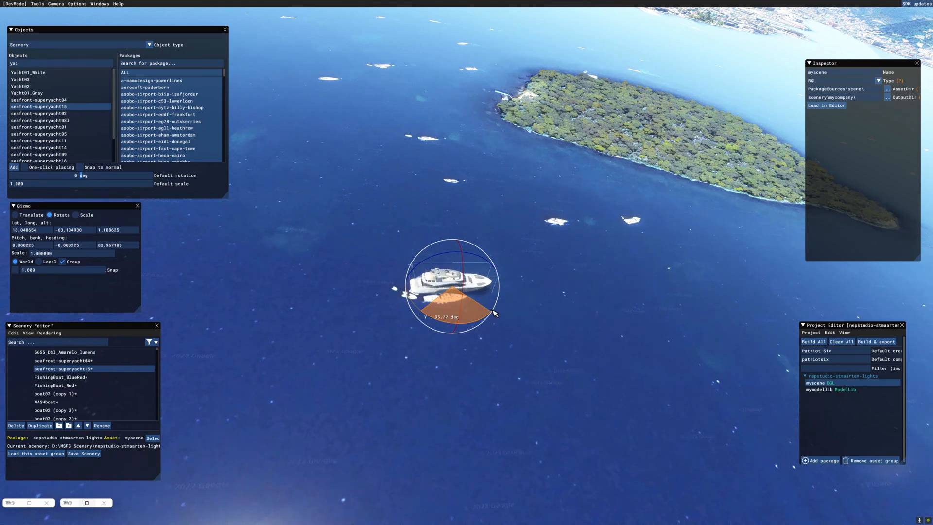
{"action": "left_click_drag", "start_coordinate": [493, 314], "coordinate": [452, 261]}
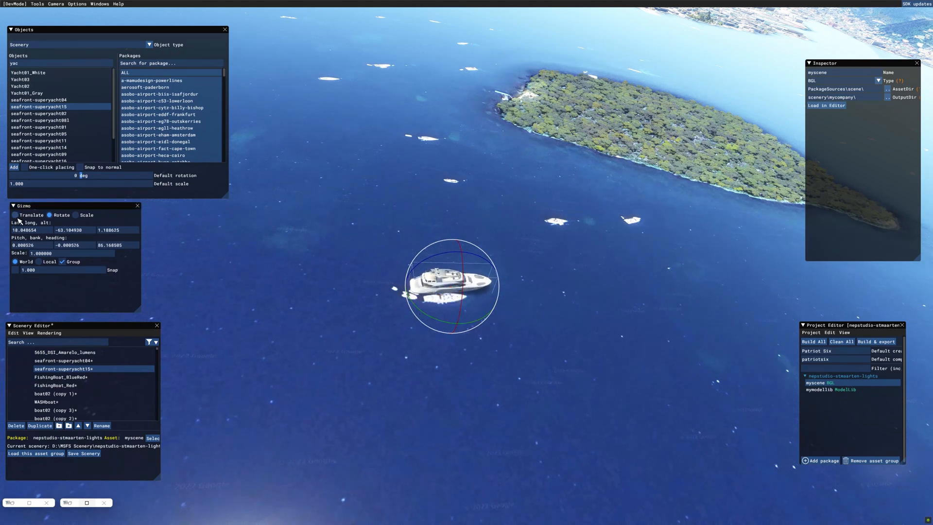
{"action": "left_click", "coordinate": [15, 215]}
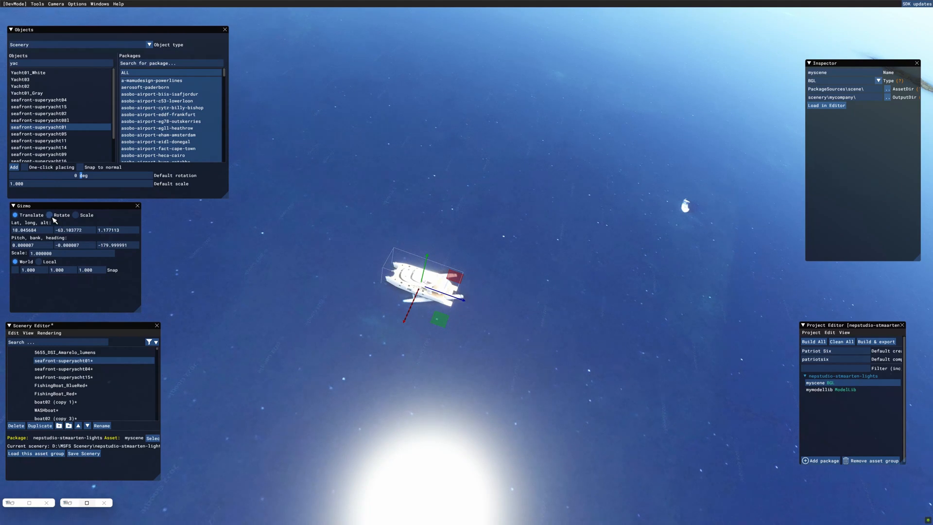
Turn superyacht 01 to about -34 degrees, scale it to 1.18 and reposition it over the boat
{"action": "left_click", "coordinate": [51, 215]}
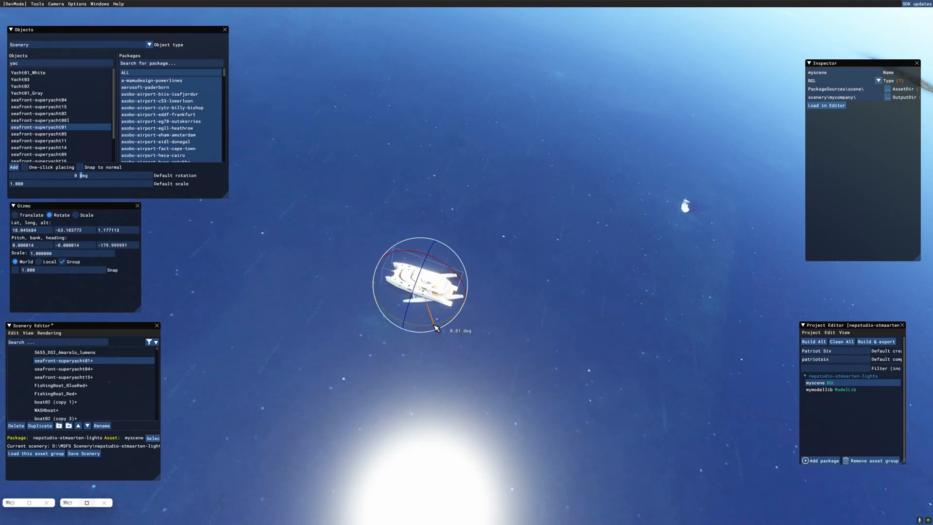
{"action": "left_click", "coordinate": [77, 214]}
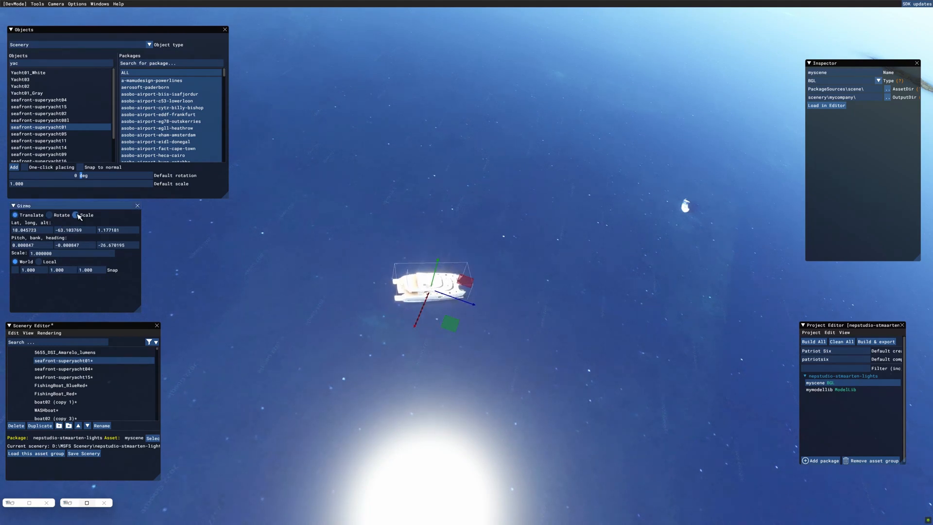
{"action": "left_click", "coordinate": [76, 215]}
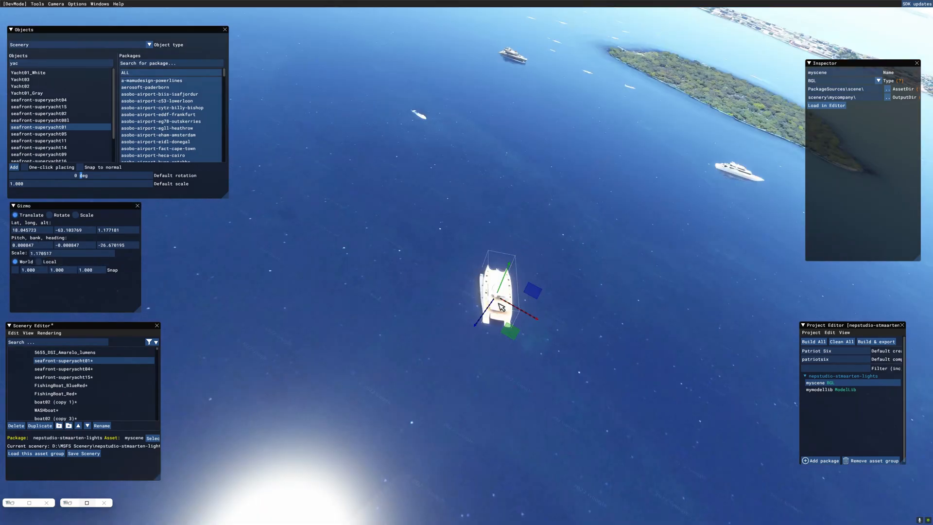
{"action": "left_click", "coordinate": [48, 214]}
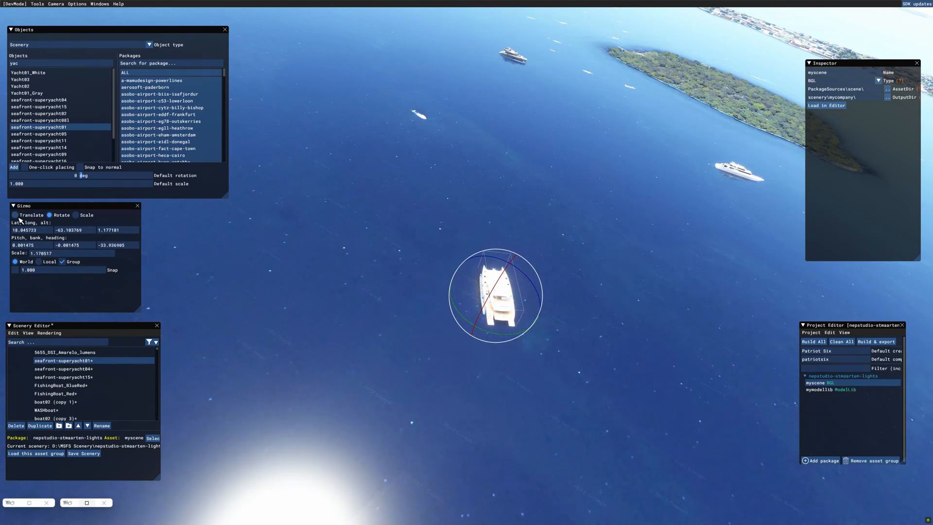
{"action": "left_click", "coordinate": [14, 214]}
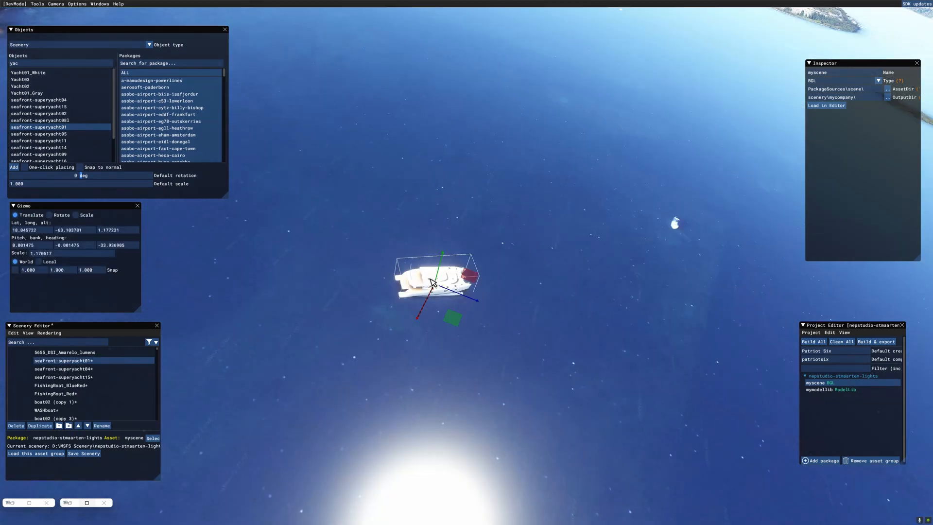
{"action": "left_click", "coordinate": [75, 214]}
{"action": "type", "text": "xenon"}
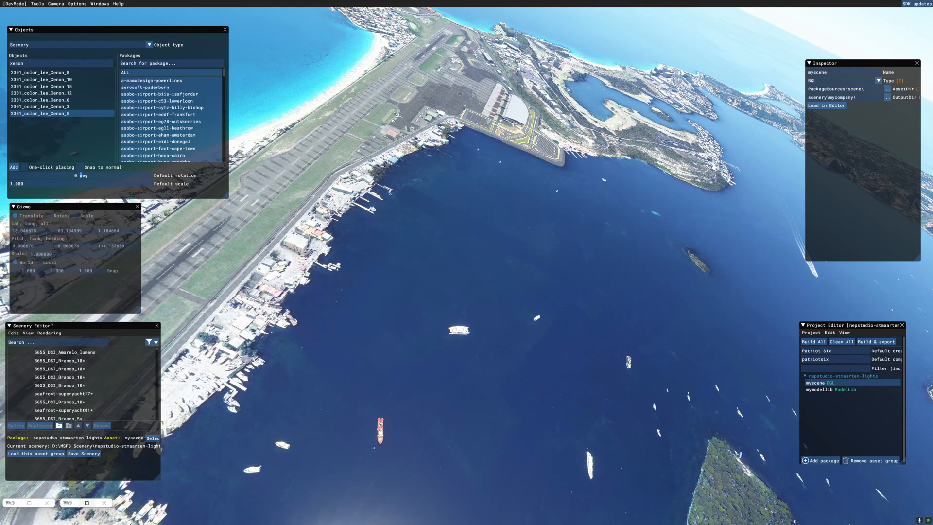
{"action": "mouse_move", "coordinate": [461, 365]}
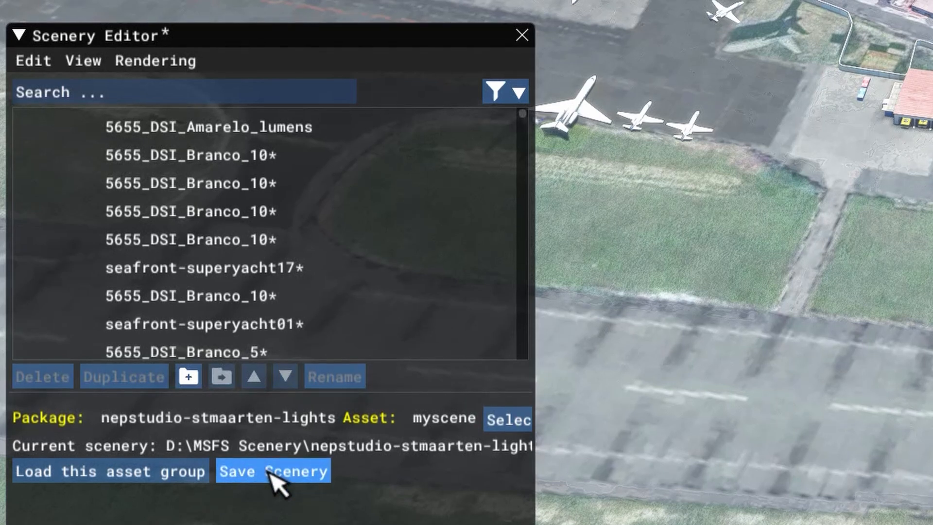
Save the scenery with the newly placed yachts
{"action": "left_click", "coordinate": [273, 486]}
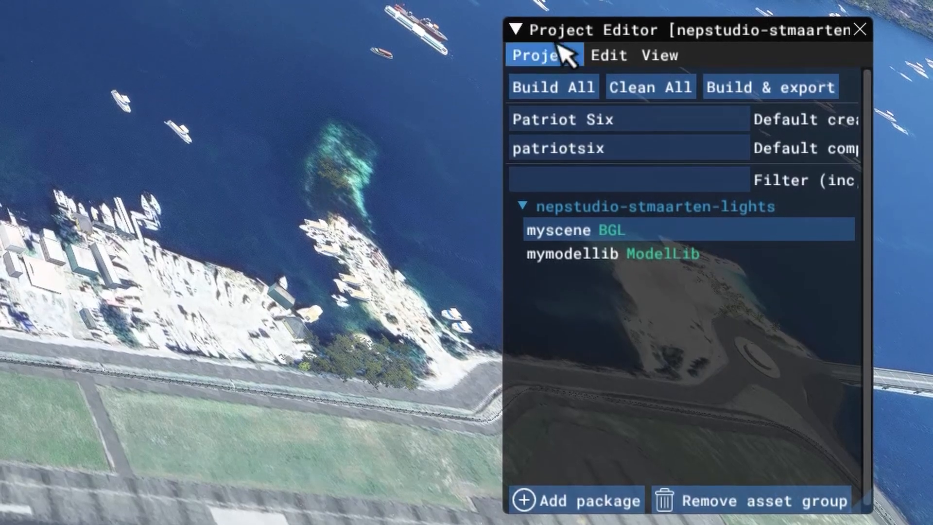
Build the nepstudio-stmaarten-lights package from the Inspector, finishing with zero failures
{"action": "left_click", "coordinate": [561, 232]}
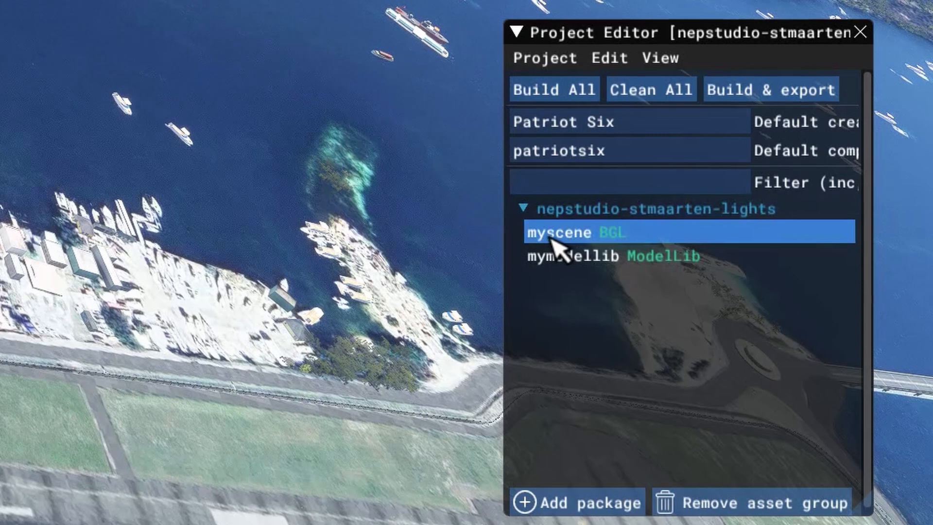
{"action": "left_click", "coordinate": [587, 257]}
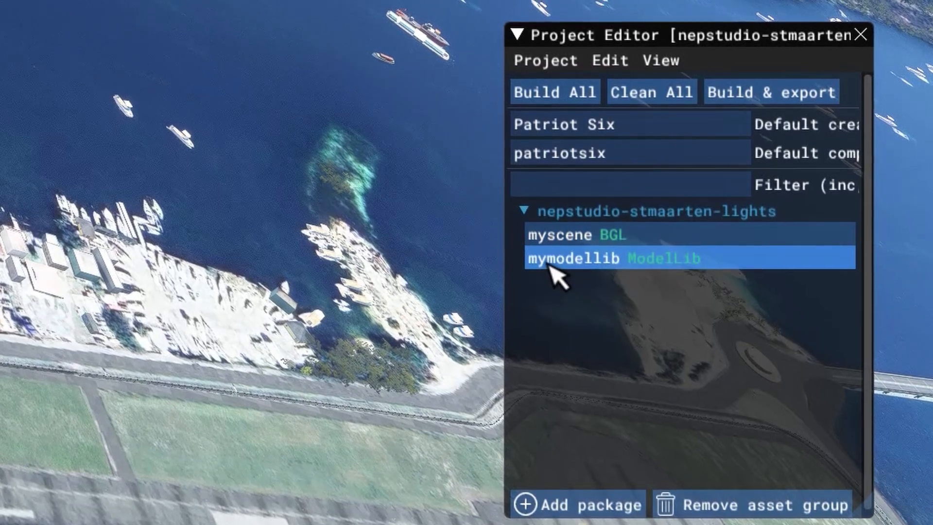
{"action": "left_click", "coordinate": [649, 213]}
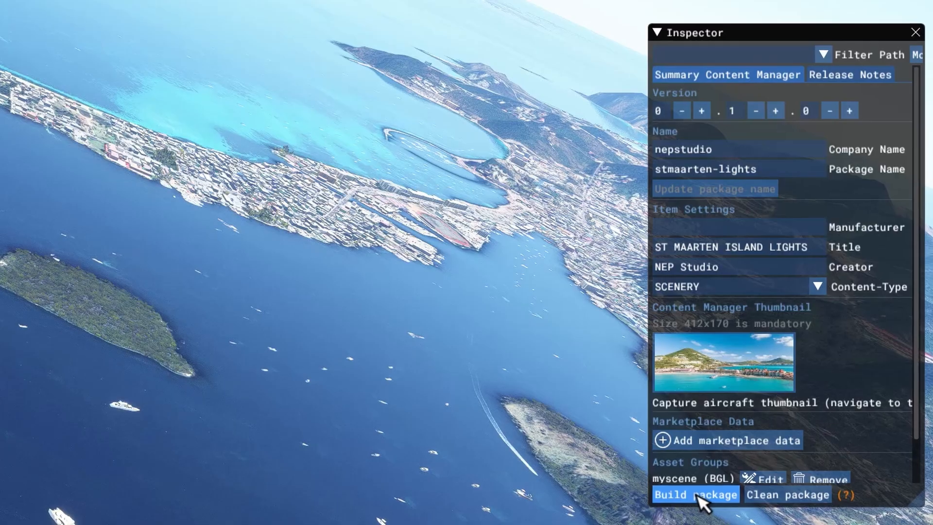
{"action": "left_click", "coordinate": [695, 494]}
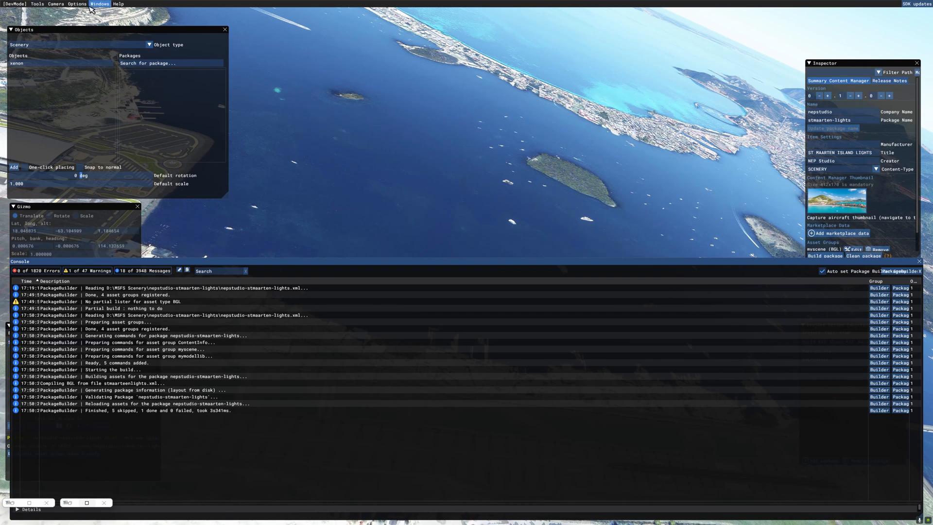
{"action": "left_click", "coordinate": [97, 4]}
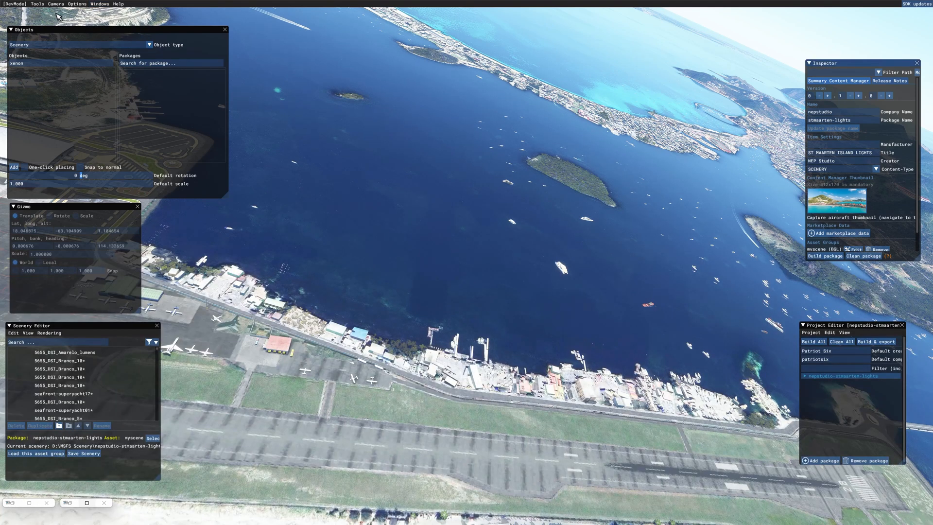
{"action": "left_click", "coordinate": [35, 5]}
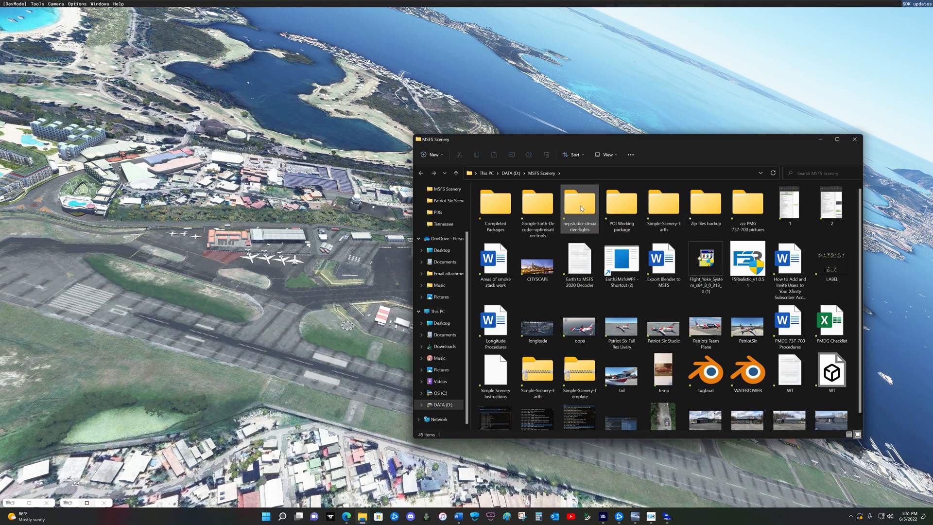
Open the Packages folder inside the nepstudio-stmaarten-lights project in File Explorer
{"action": "left_click_drag", "start_coordinate": [440, 139], "coordinate": [314, 125]}
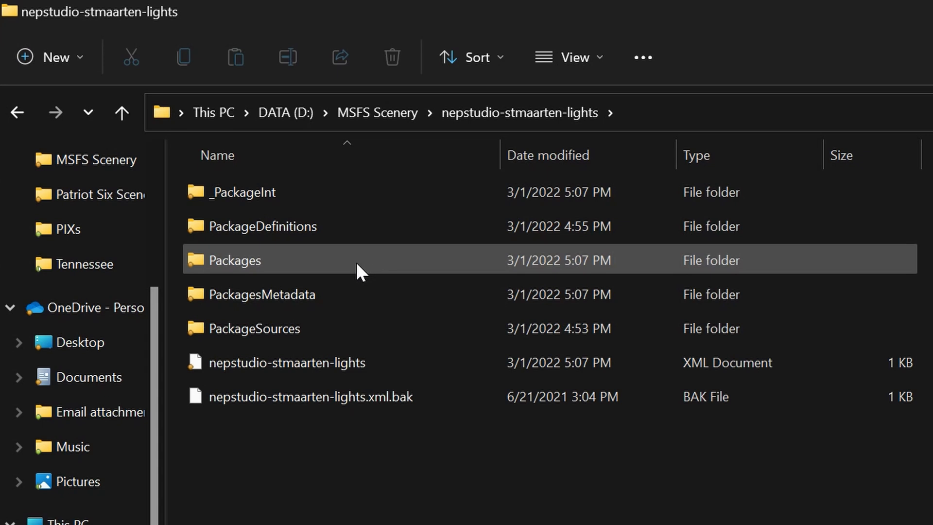
{"action": "double_click", "coordinate": [235, 261]}
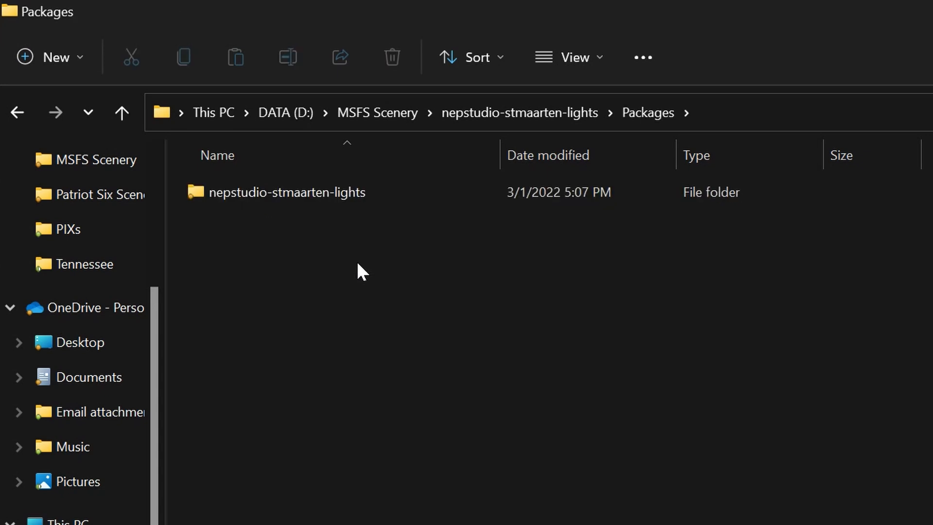
{"action": "left_click", "coordinate": [288, 191]}
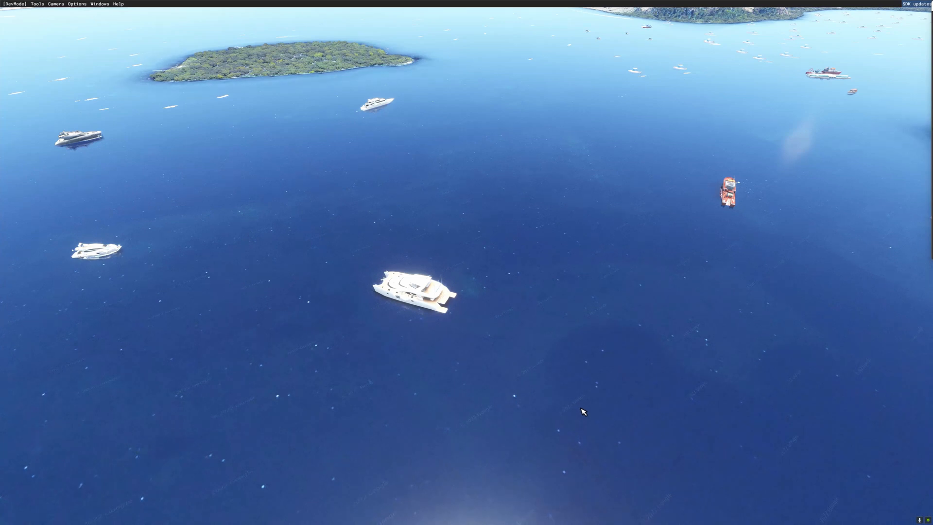
{"action": "mouse_move", "coordinate": [593, 418]}
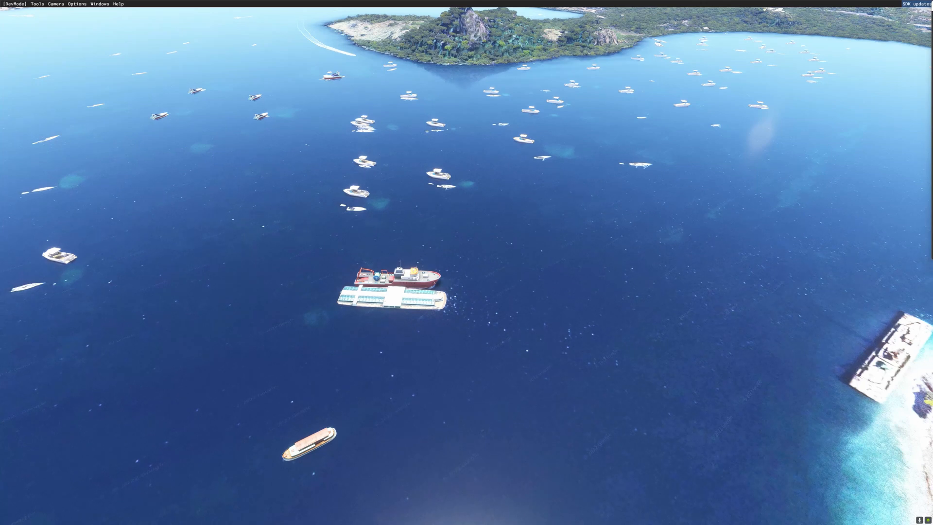
{"action": "mouse_move", "coordinate": [551, 427]}
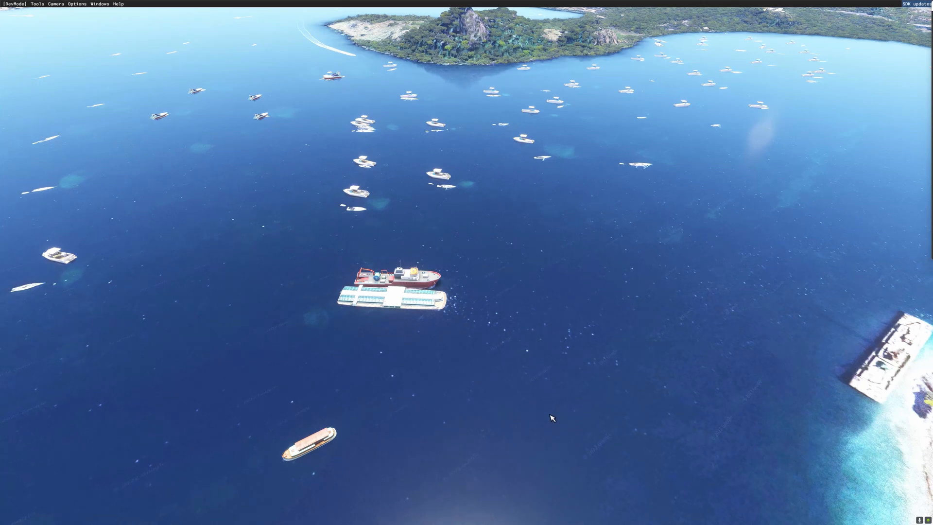